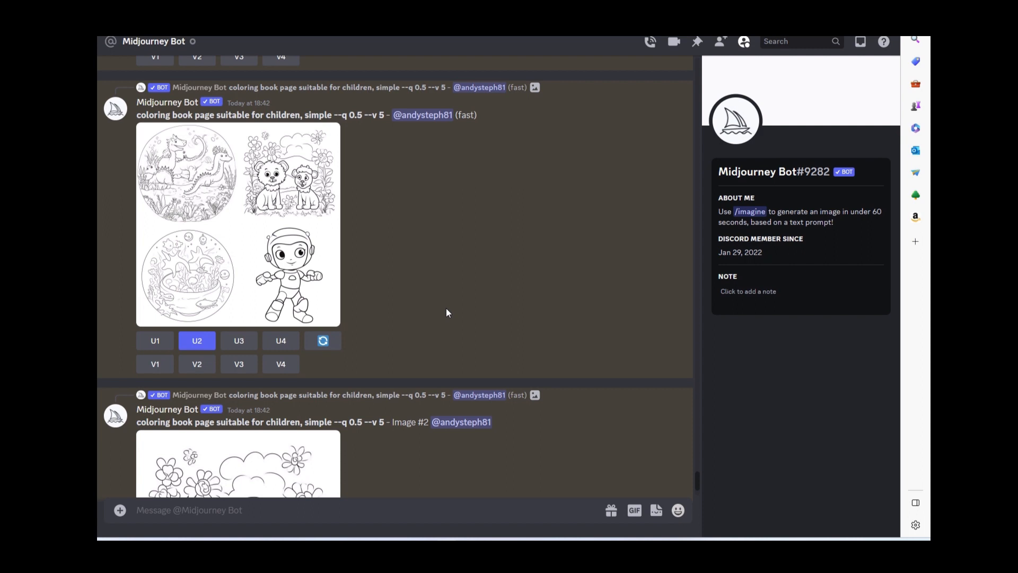
pyautogui.moveTo(394, 247)
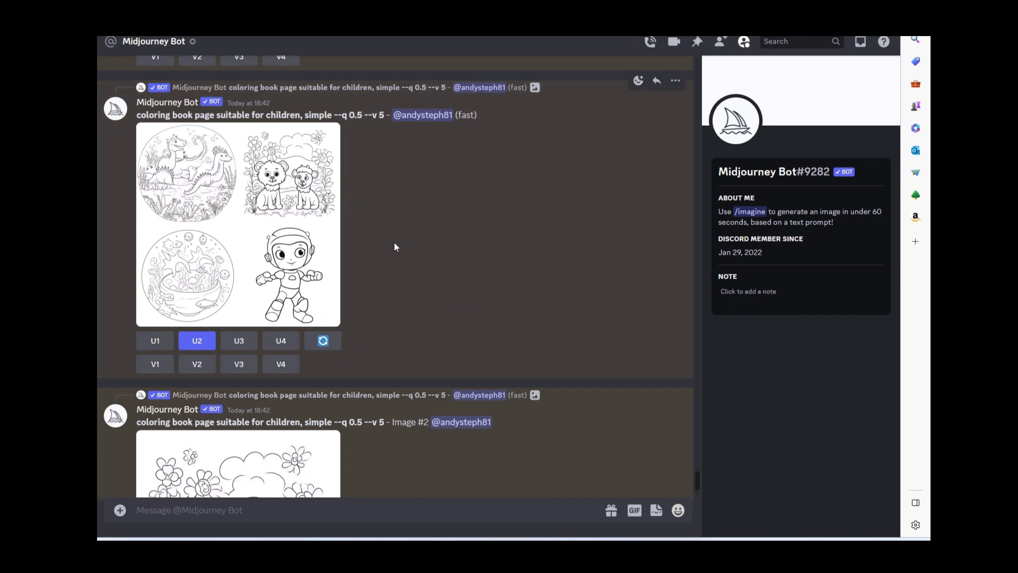
pyautogui.moveTo(388, 256)
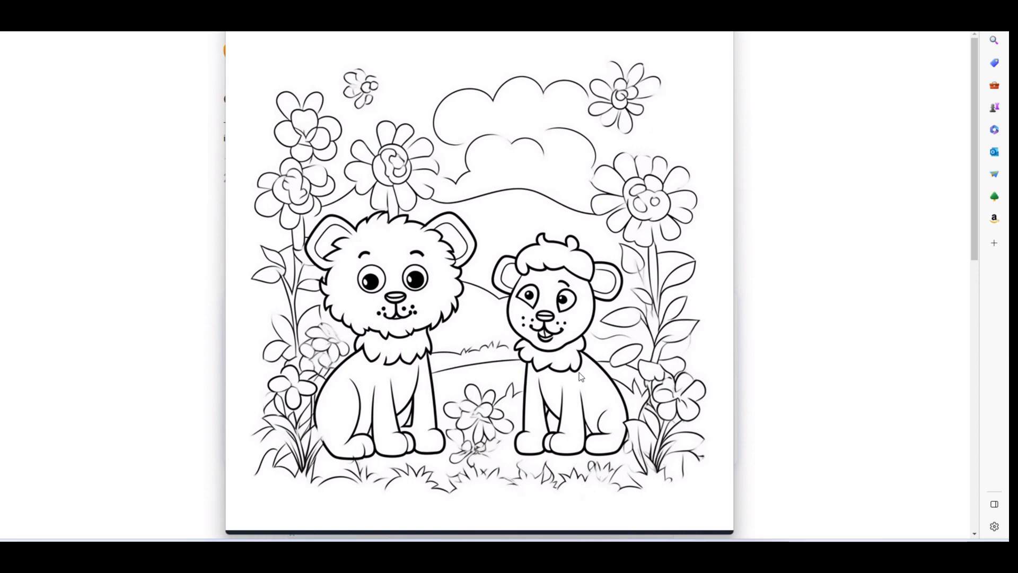
pyautogui.moveTo(526, 290)
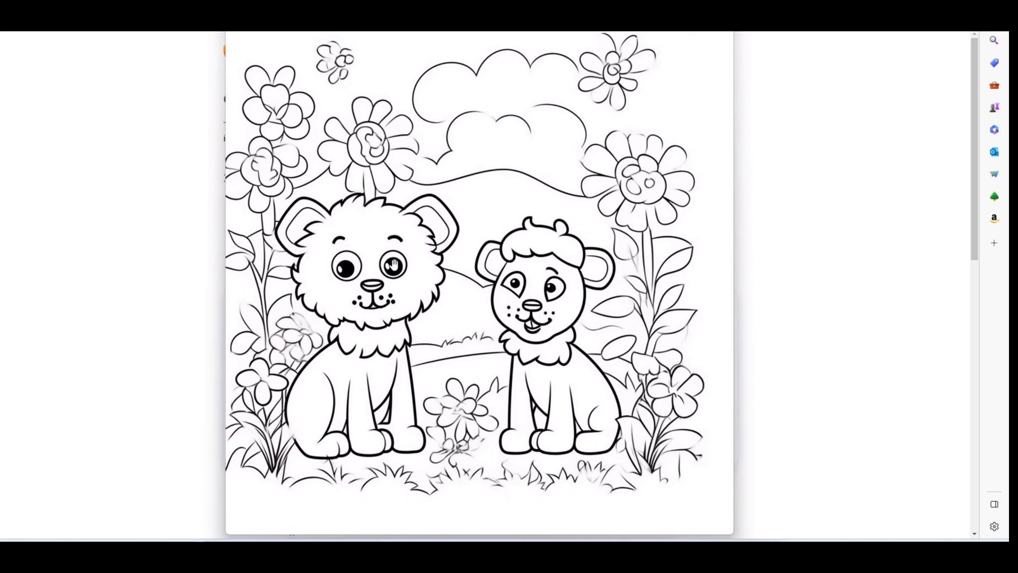
pyautogui.moveTo(411, 234)
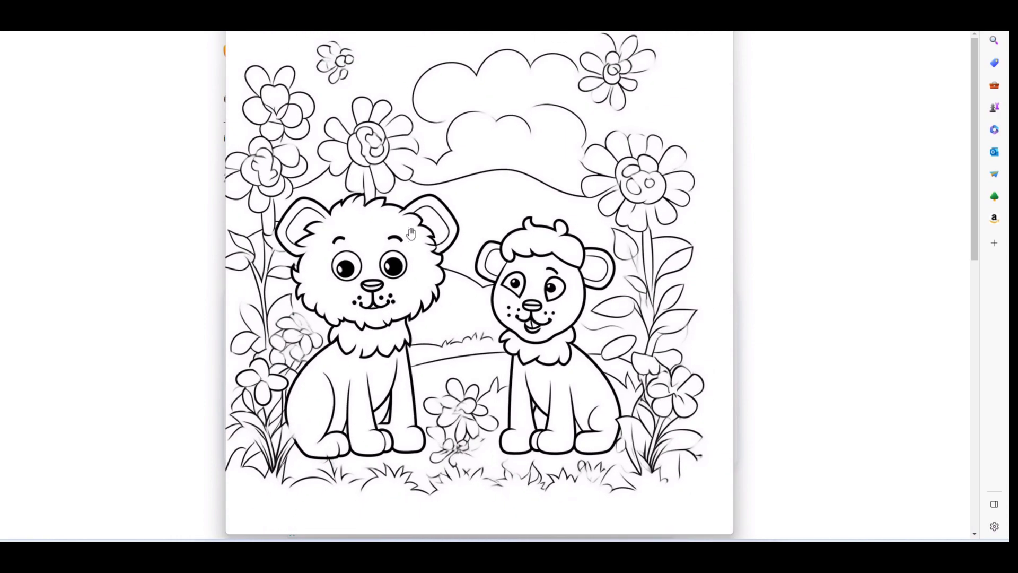
pyautogui.moveTo(517, 419)
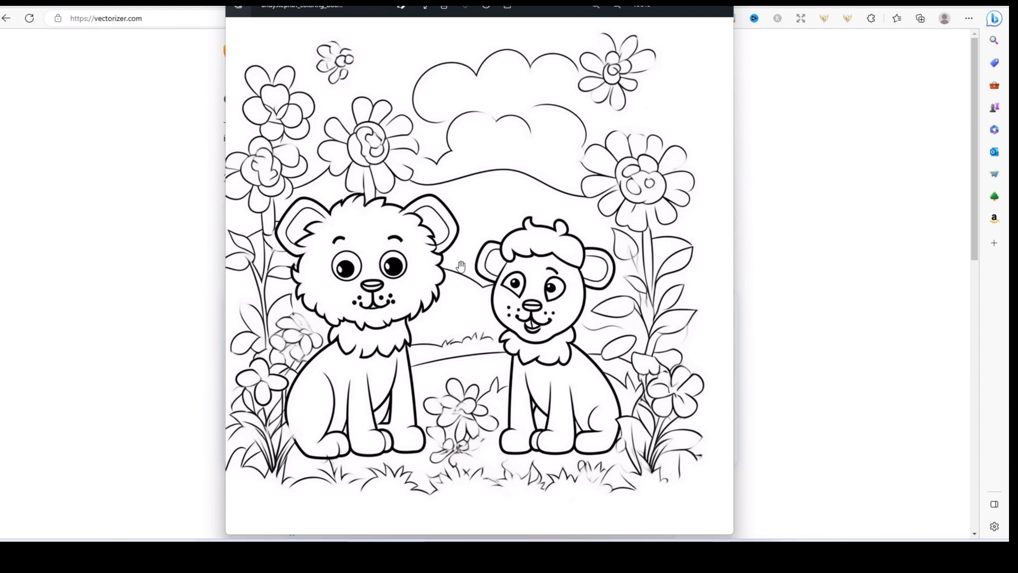
pyautogui.moveTo(436, 208)
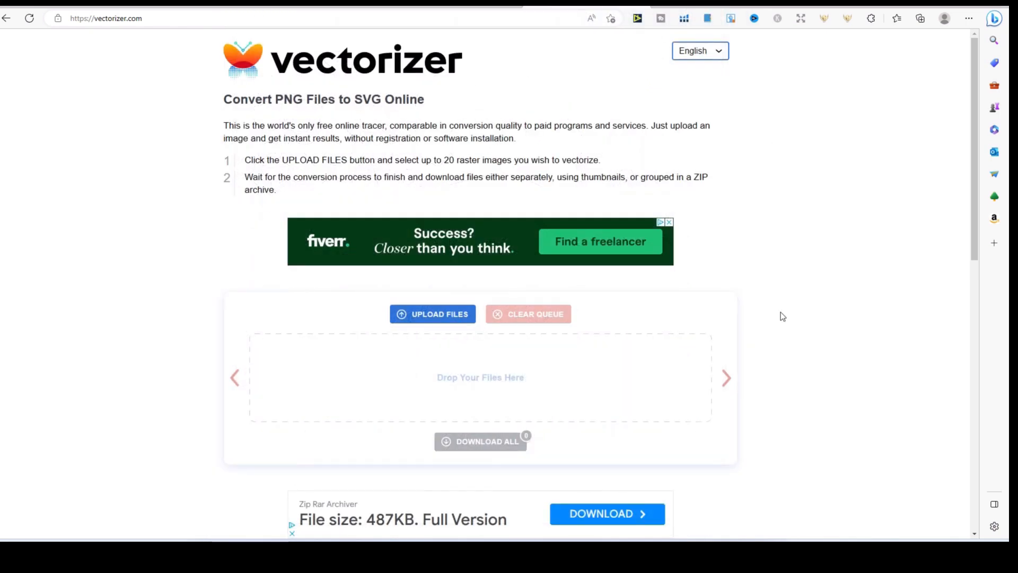
pyautogui.moveTo(790, 295)
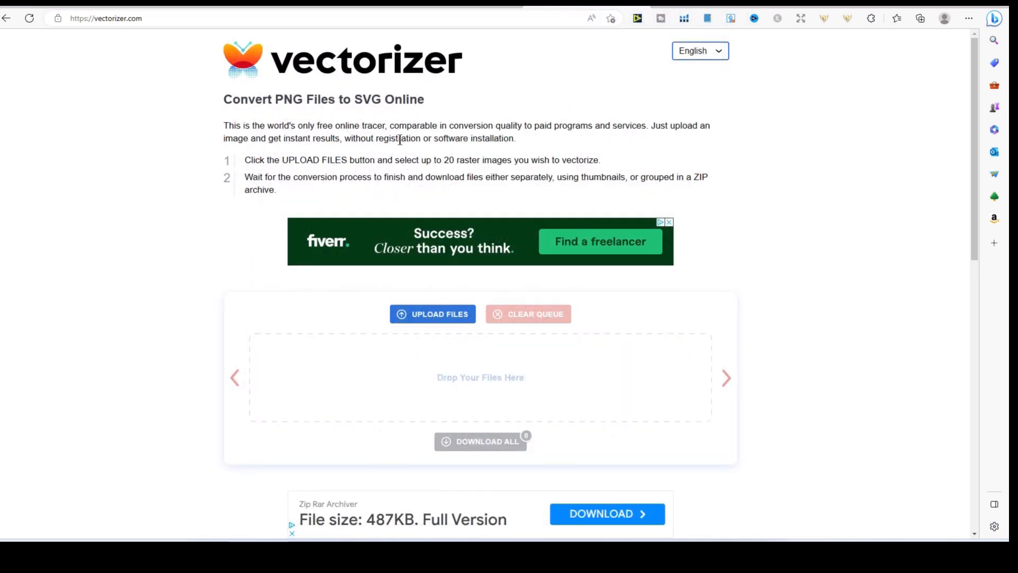
pyautogui.moveTo(508, 162)
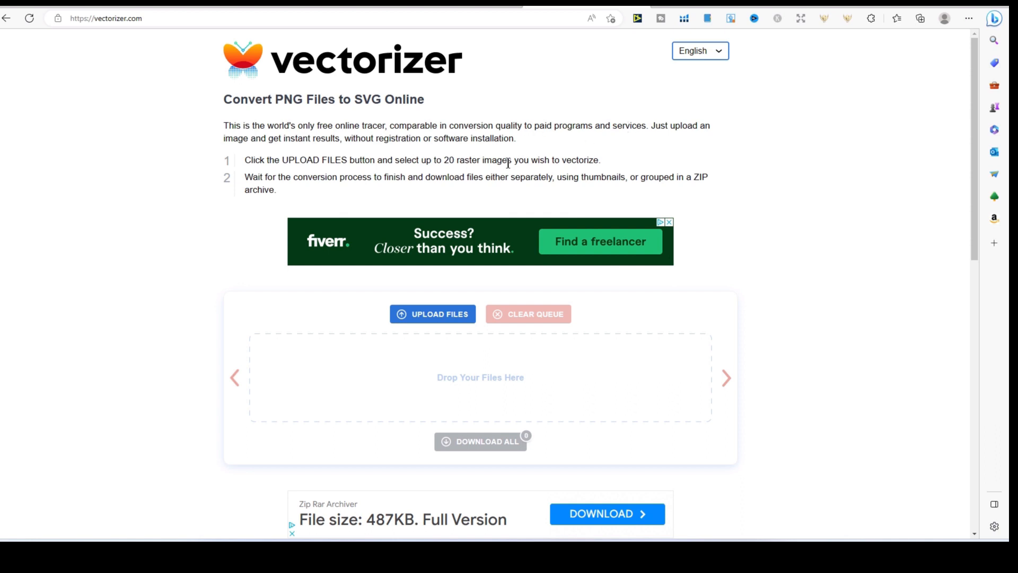
pyautogui.moveTo(677, 170)
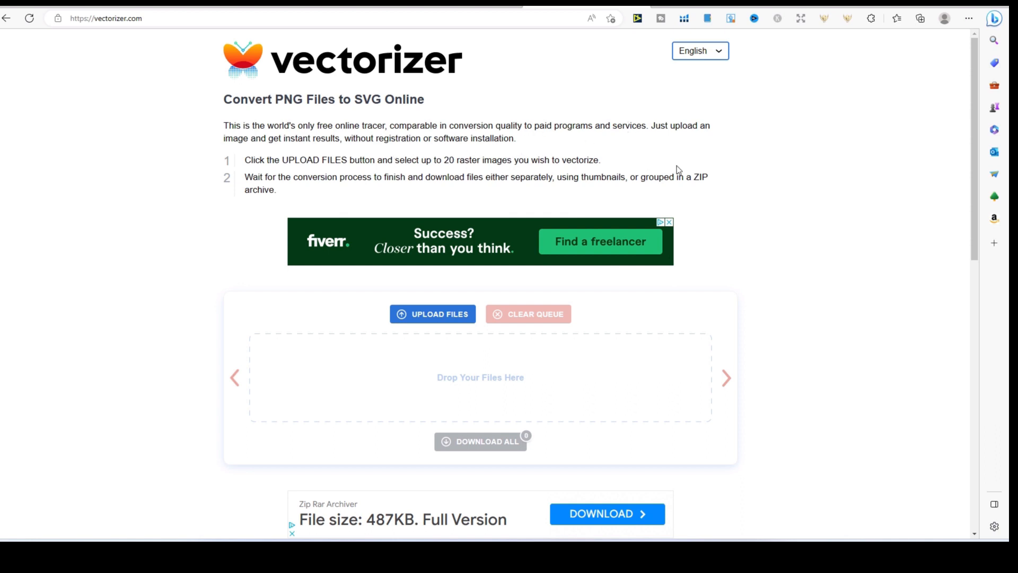
pyautogui.moveTo(798, 261)
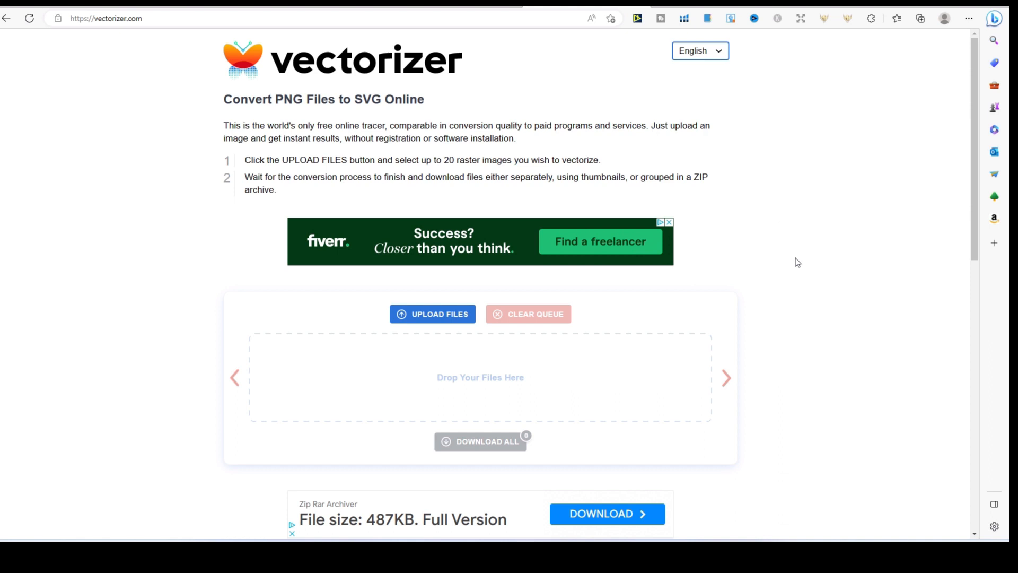
pyautogui.moveTo(439, 399)
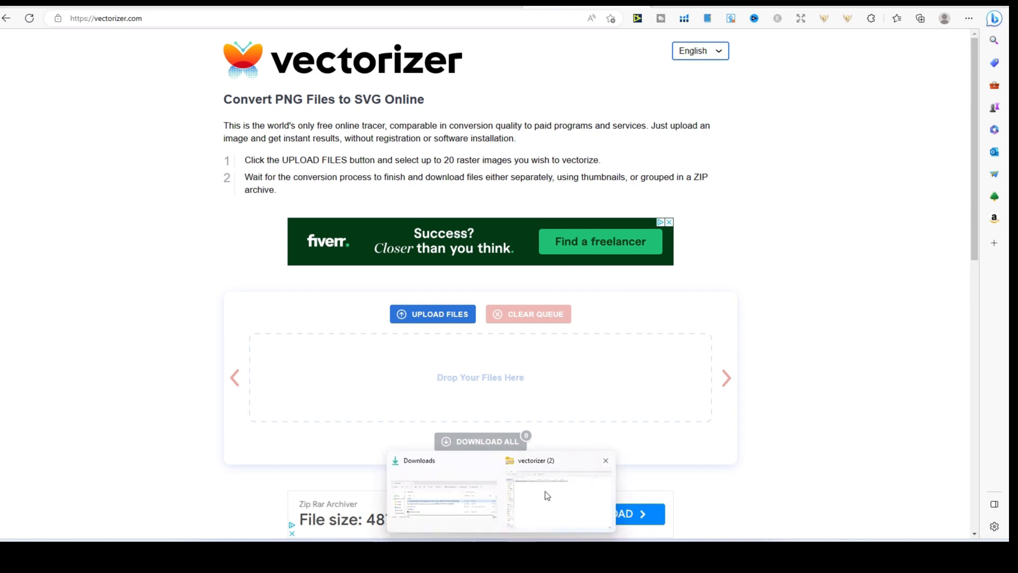
pyautogui.click(442, 496)
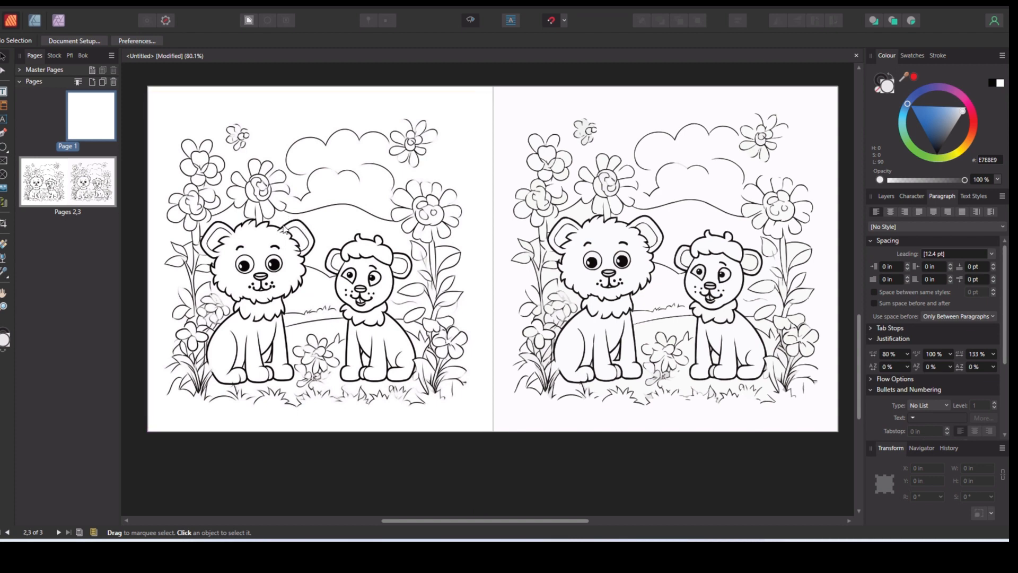
pyautogui.moveTo(387, 273)
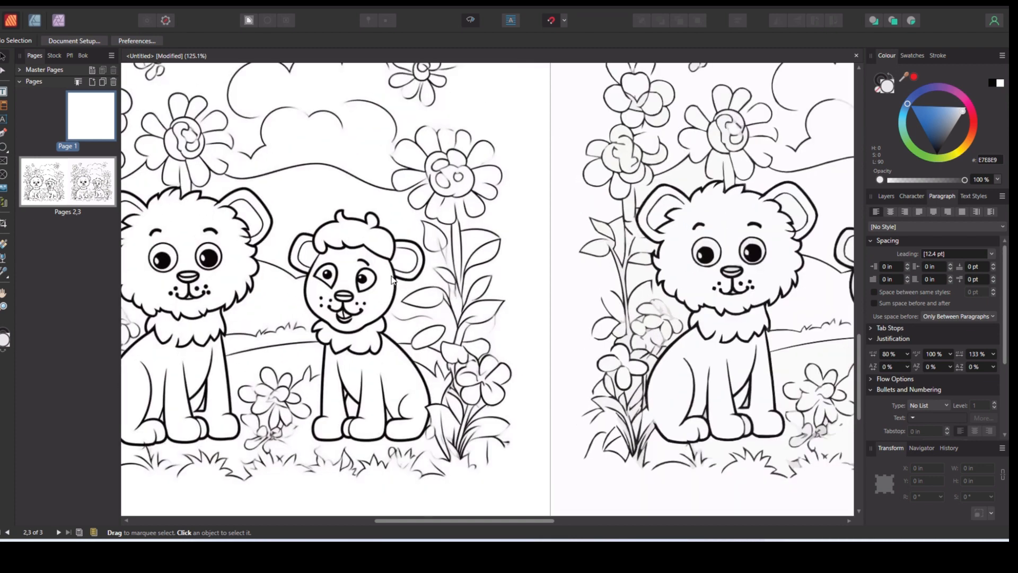
pyautogui.scroll(3)
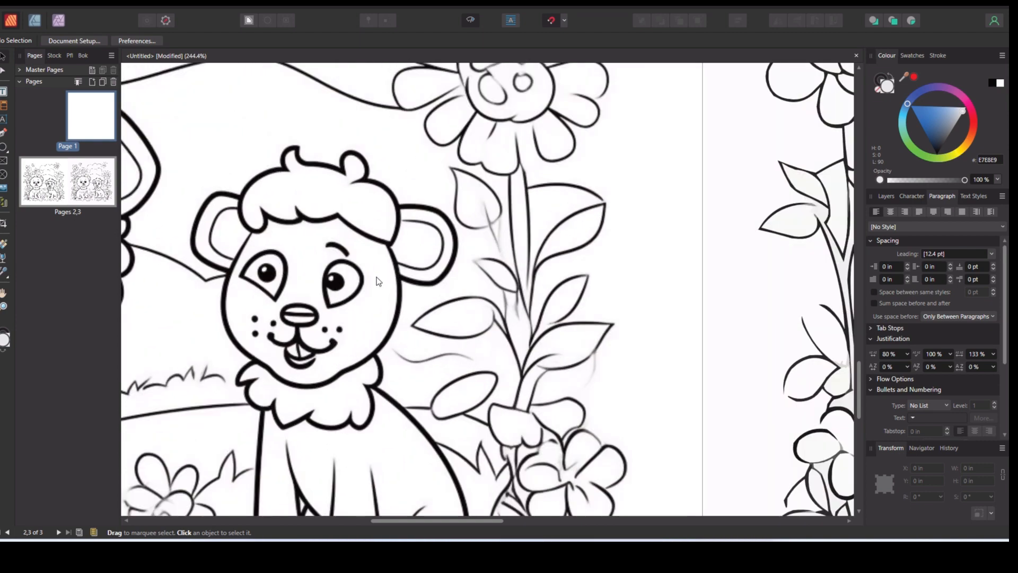
pyautogui.scroll(3)
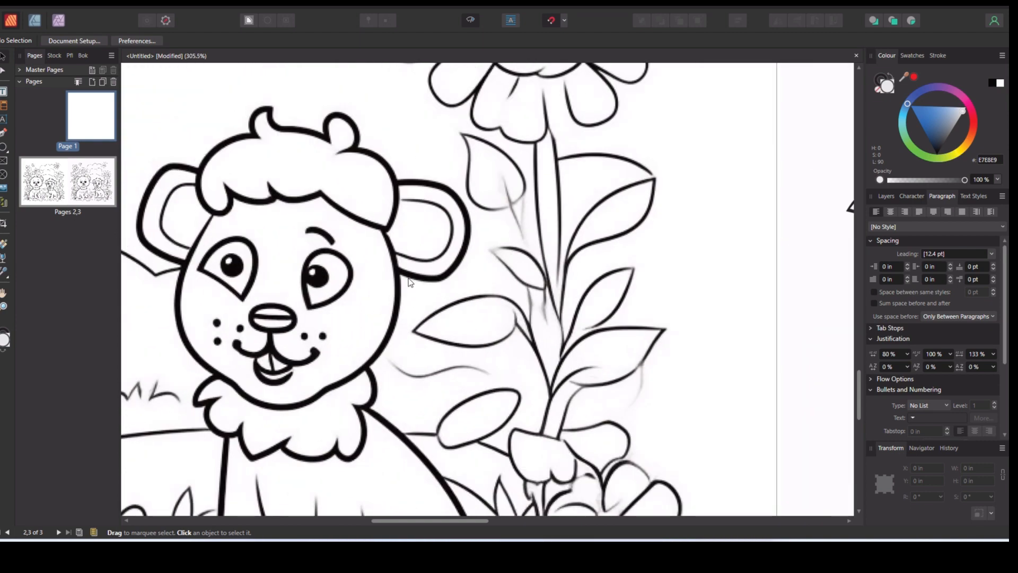
pyautogui.scroll(3)
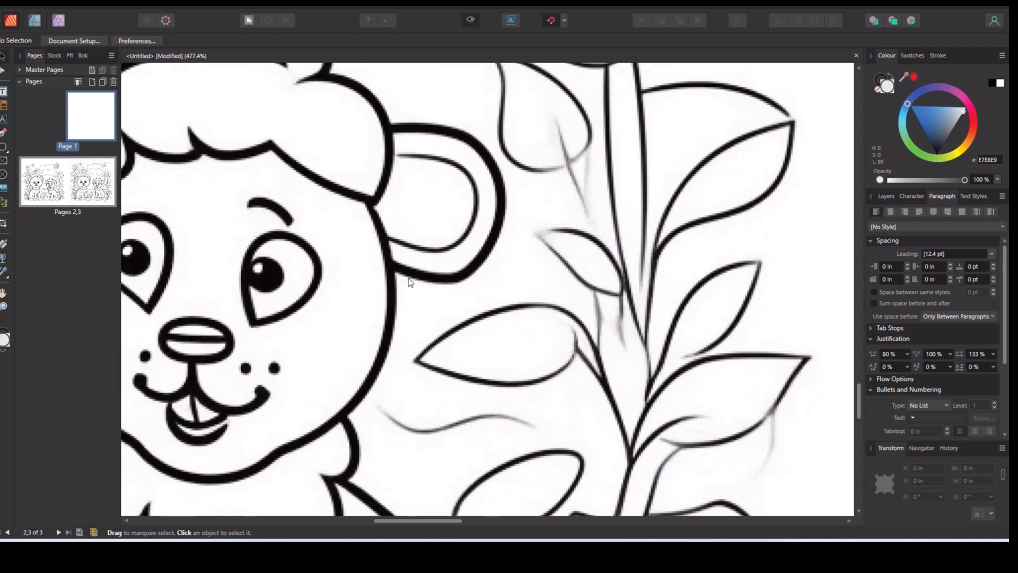
pyautogui.scroll(3)
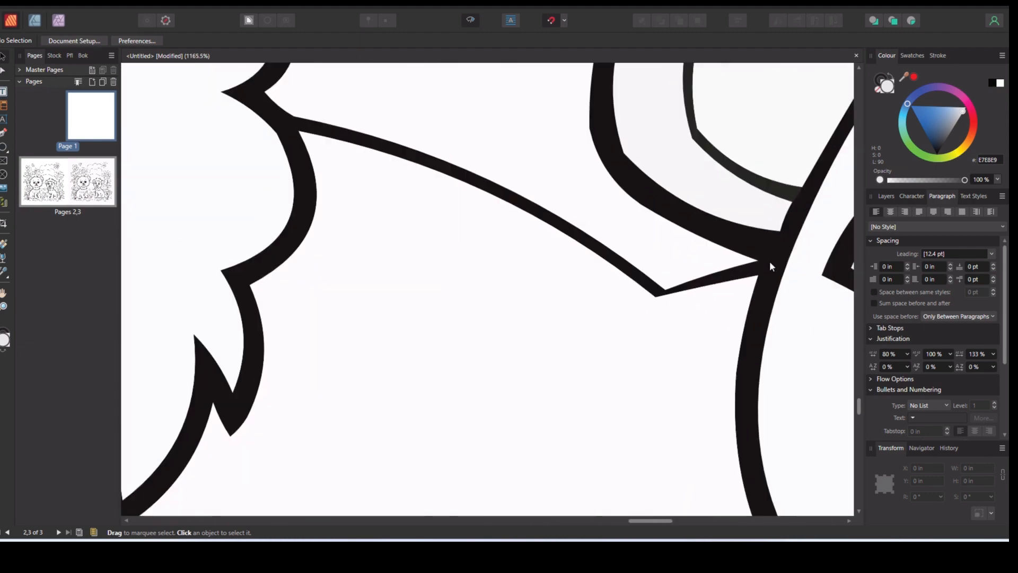
pyautogui.scroll(3)
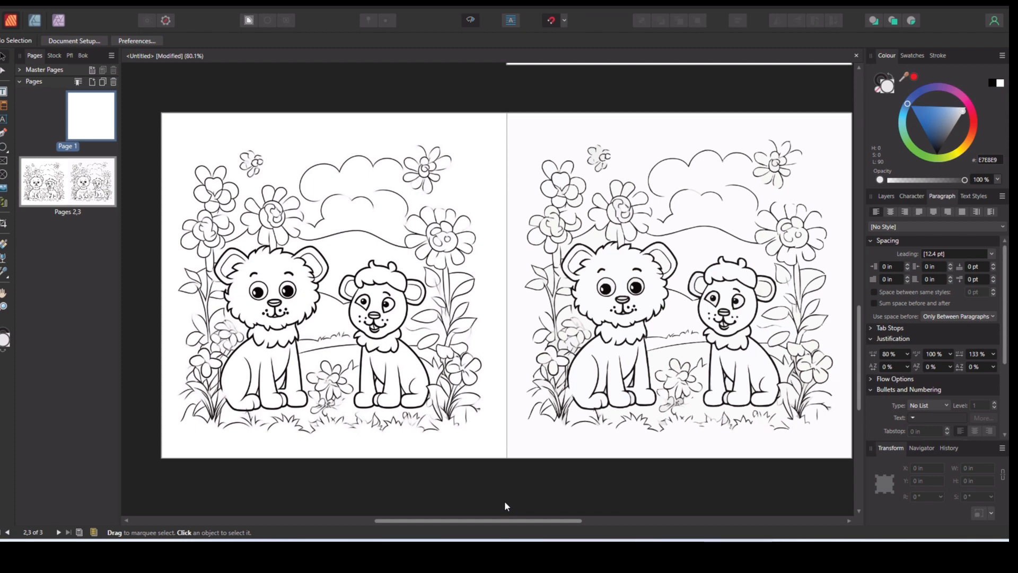
pyautogui.moveTo(573, 511)
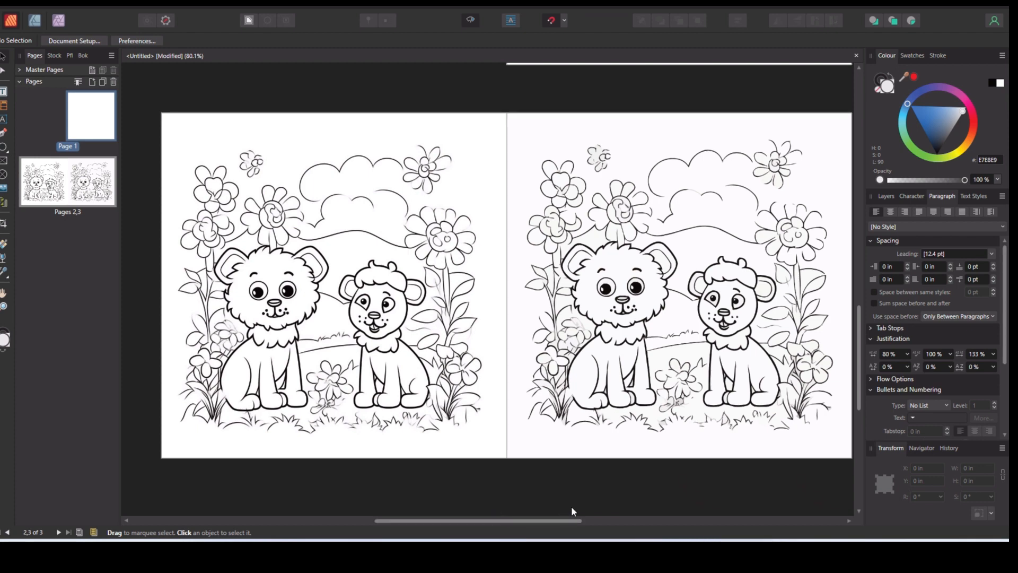
pyautogui.moveTo(601, 501)
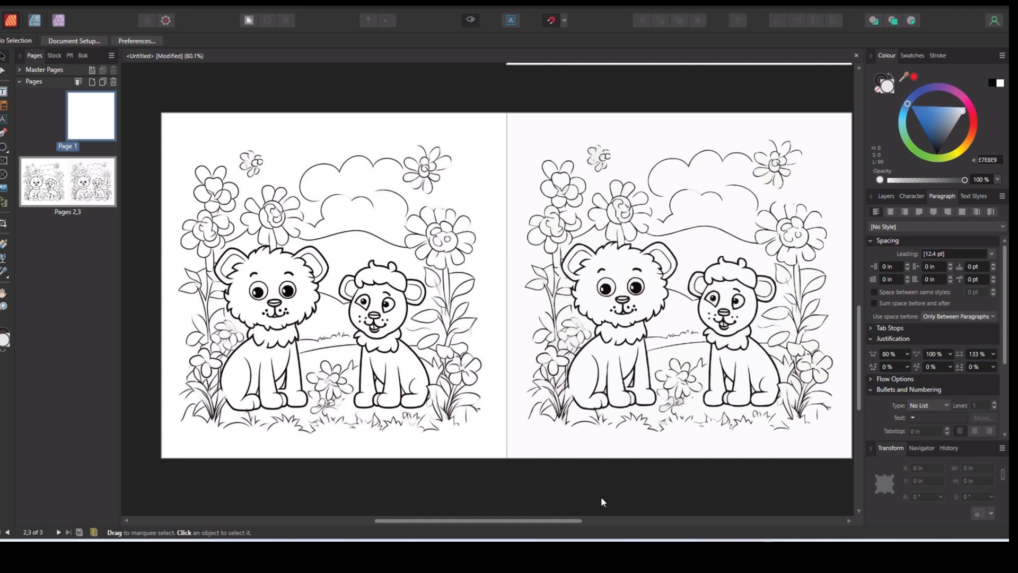
pyautogui.moveTo(679, 475)
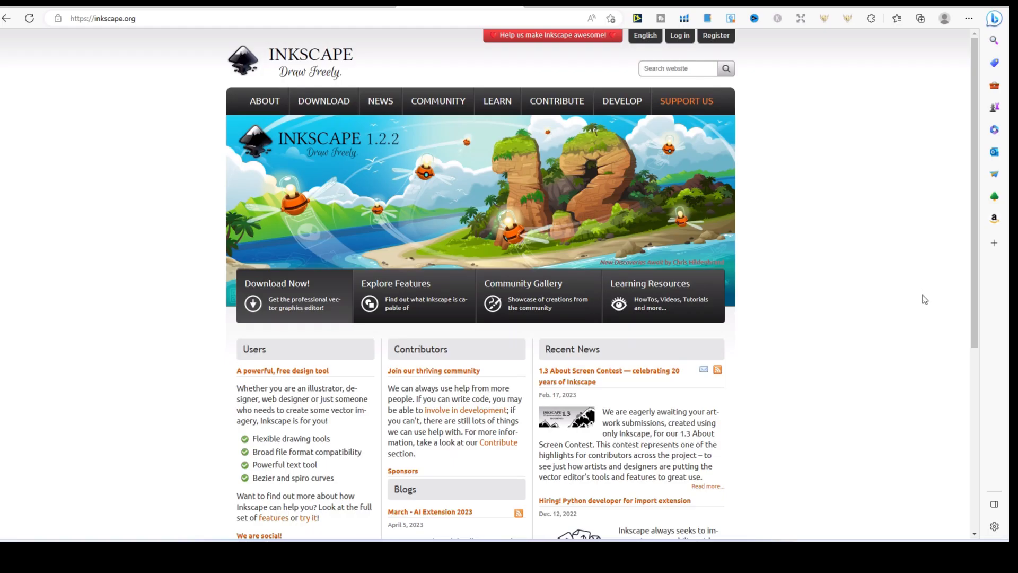
pyautogui.moveTo(914, 289)
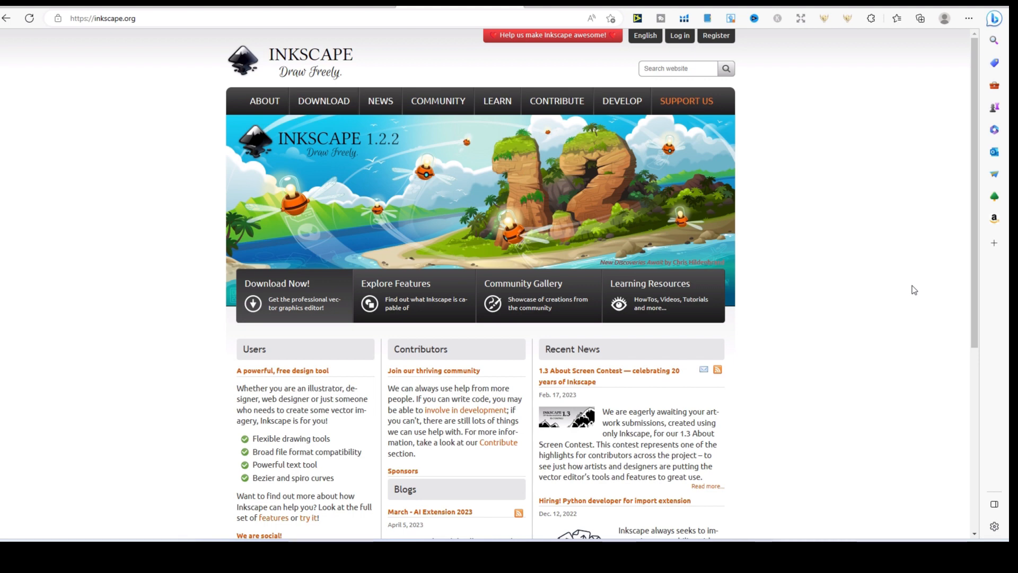
pyautogui.moveTo(910, 328)
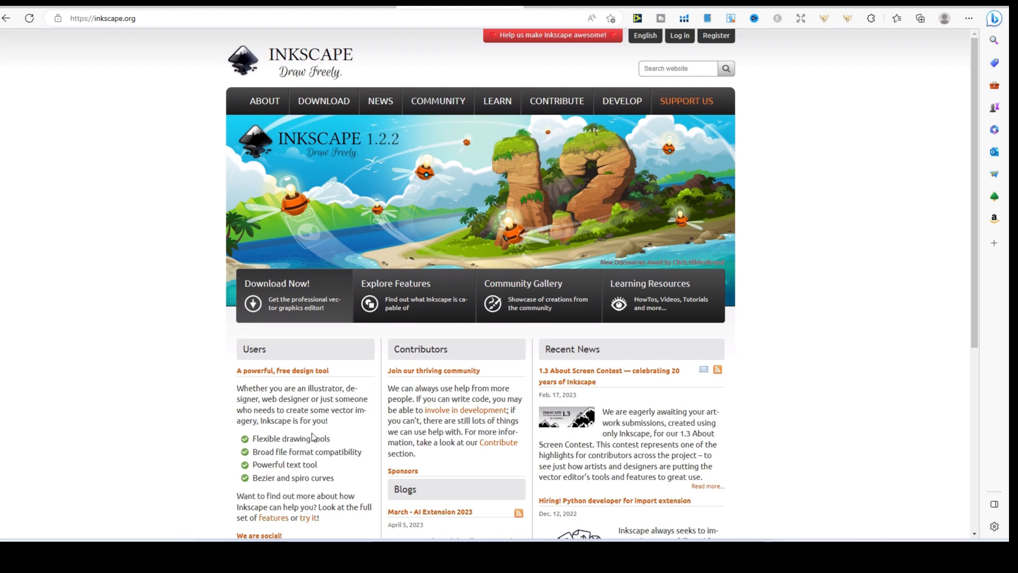
pyautogui.moveTo(191, 415)
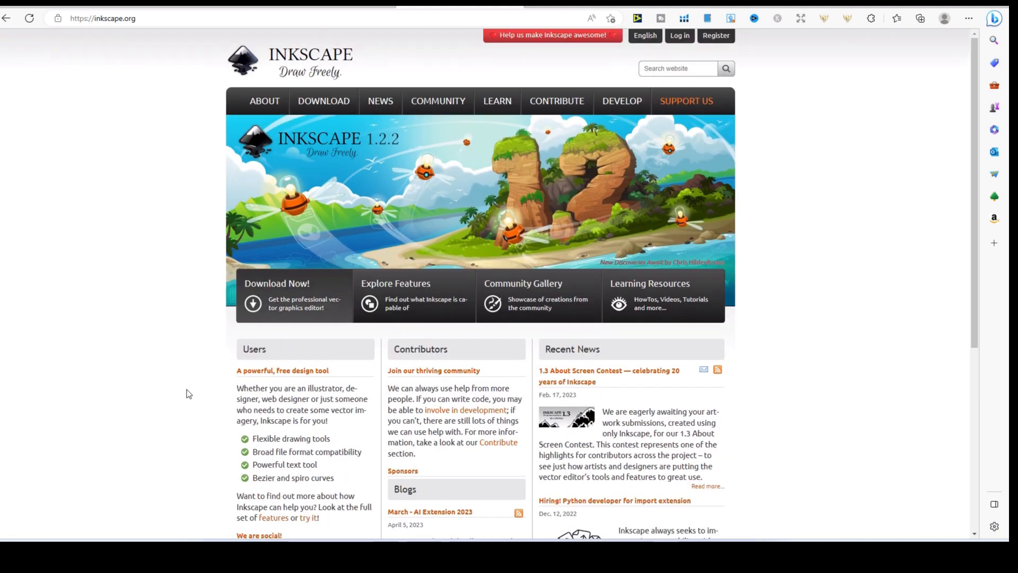
pyautogui.moveTo(122, 138)
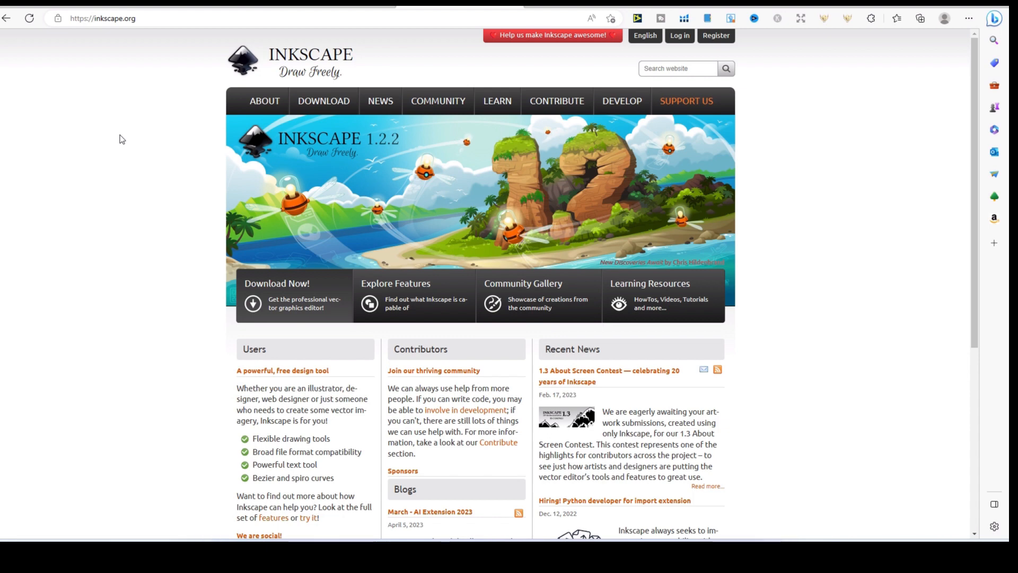
pyautogui.moveTo(81, 275)
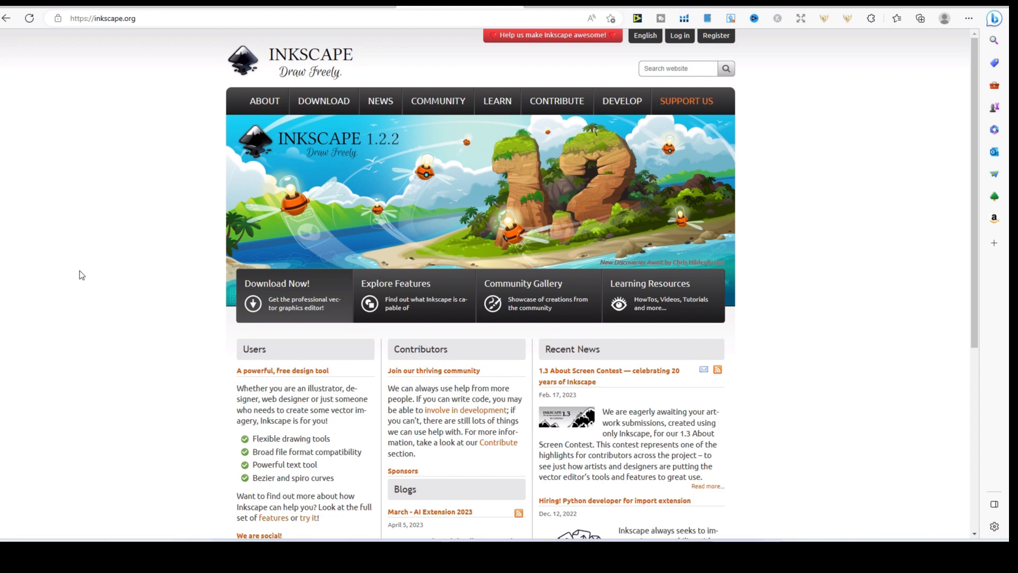
pyautogui.moveTo(73, 273)
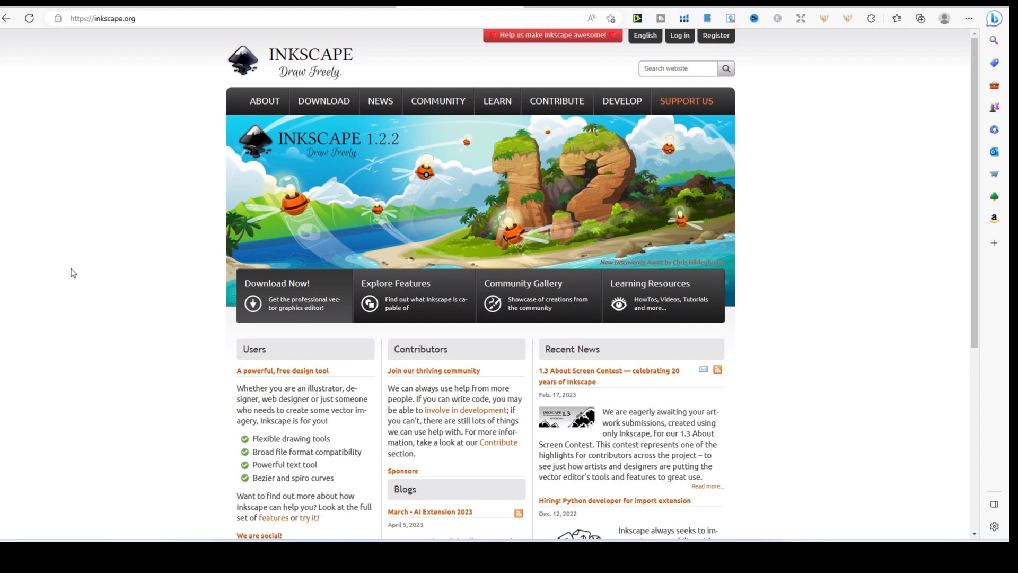
pyautogui.moveTo(571, 344)
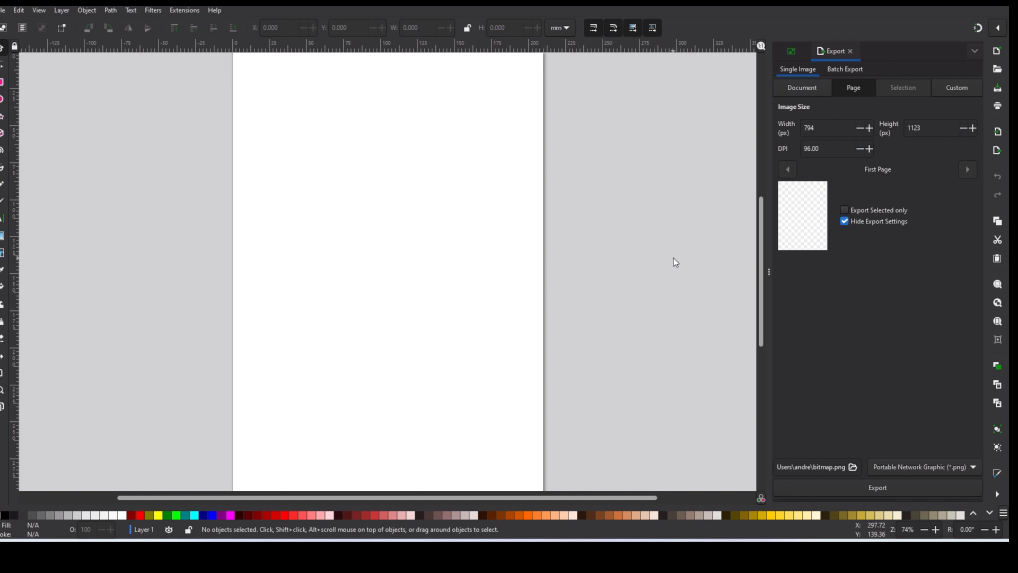
pyautogui.moveTo(681, 258)
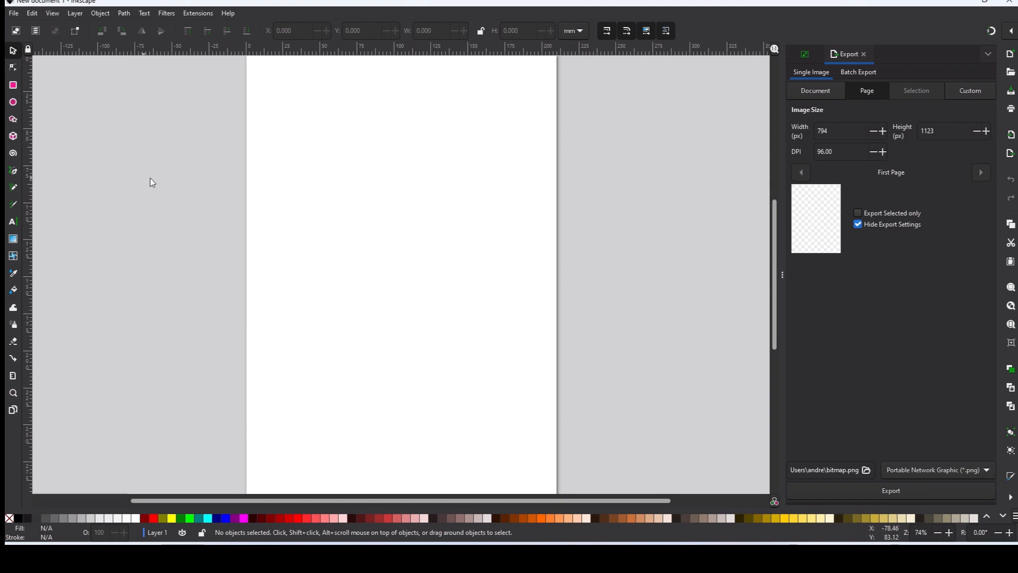
pyautogui.moveTo(158, 180)
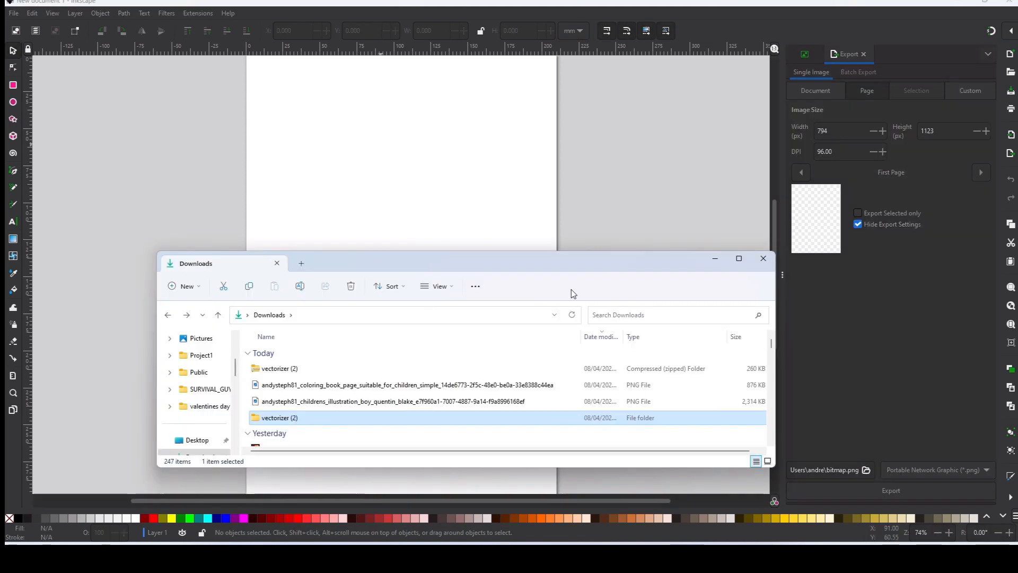
pyautogui.moveTo(306, 385)
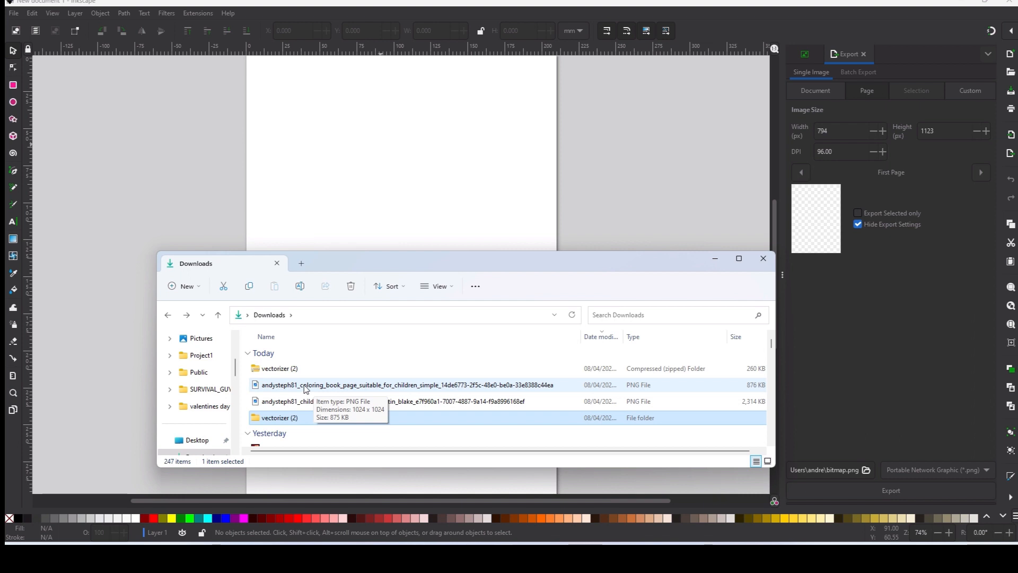
# Import the lion cubs coloring page PNG embedded and scale it to about 216 mm.
pyautogui.doubleClick(404, 384)
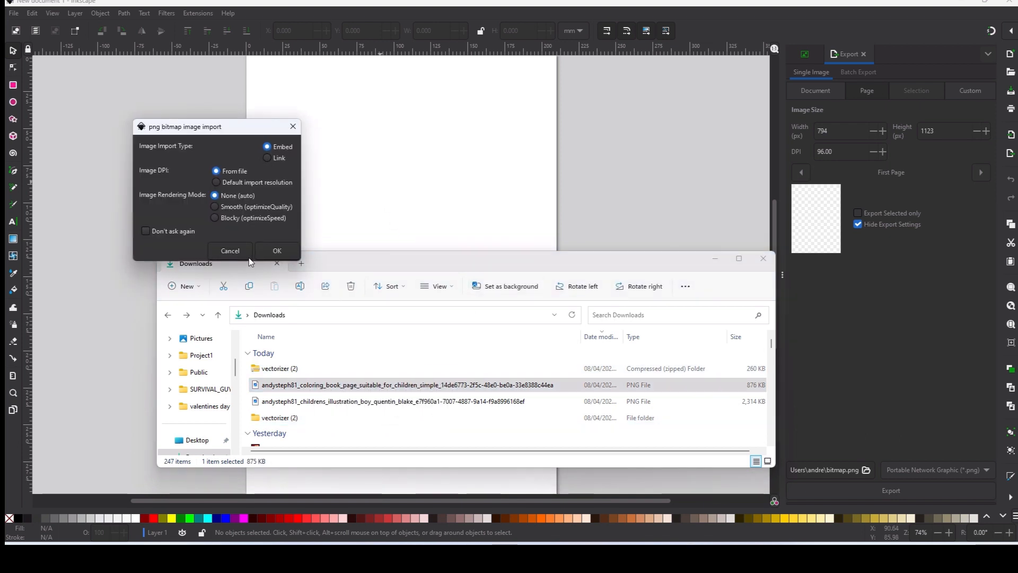
pyautogui.click(277, 249)
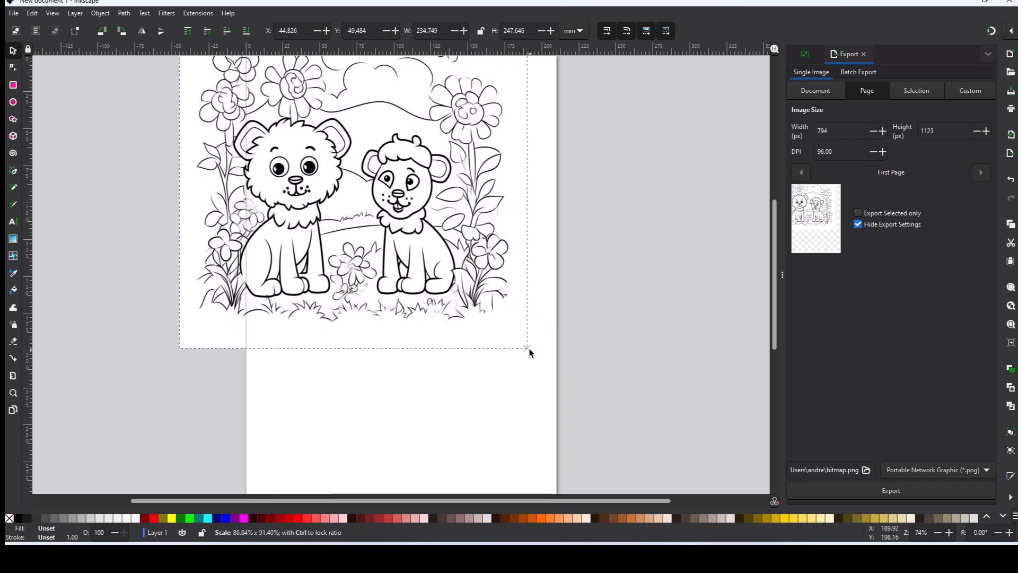
pyautogui.click(354, 202)
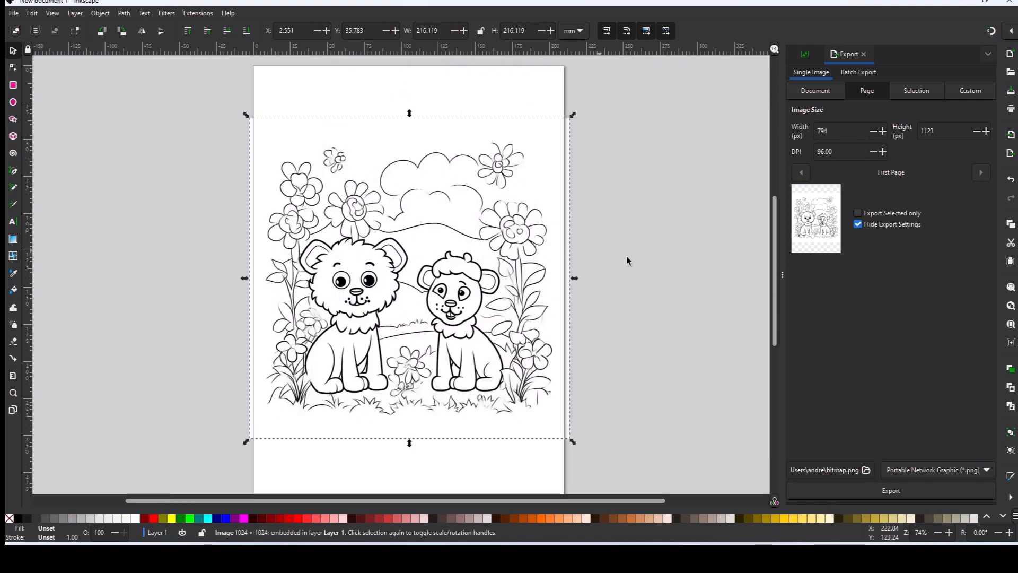
pyautogui.moveTo(653, 271)
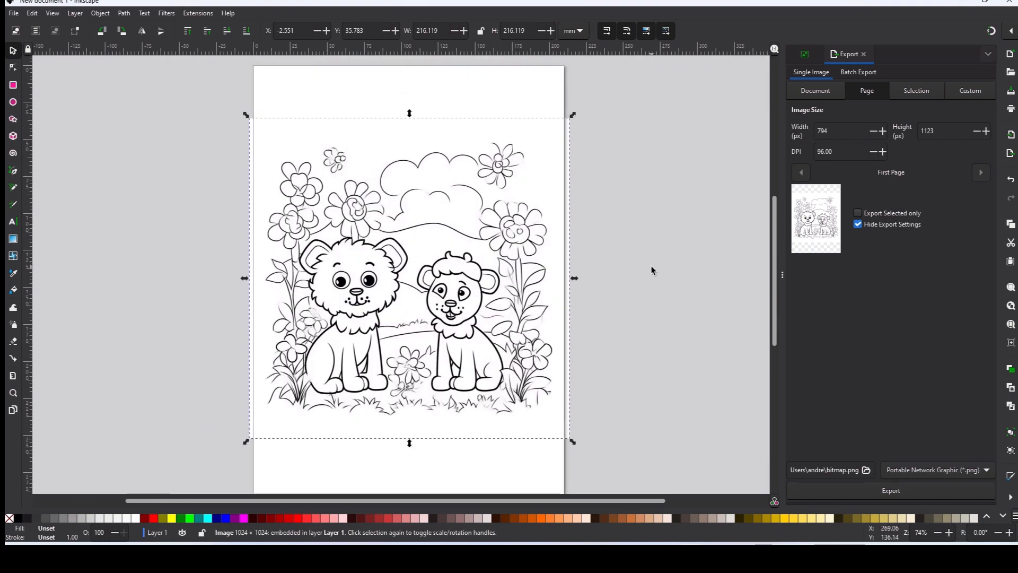
# Trace the embedded coloring page with Path > Trace Bitmap using brightness cutoff settings.
pyautogui.click(124, 12)
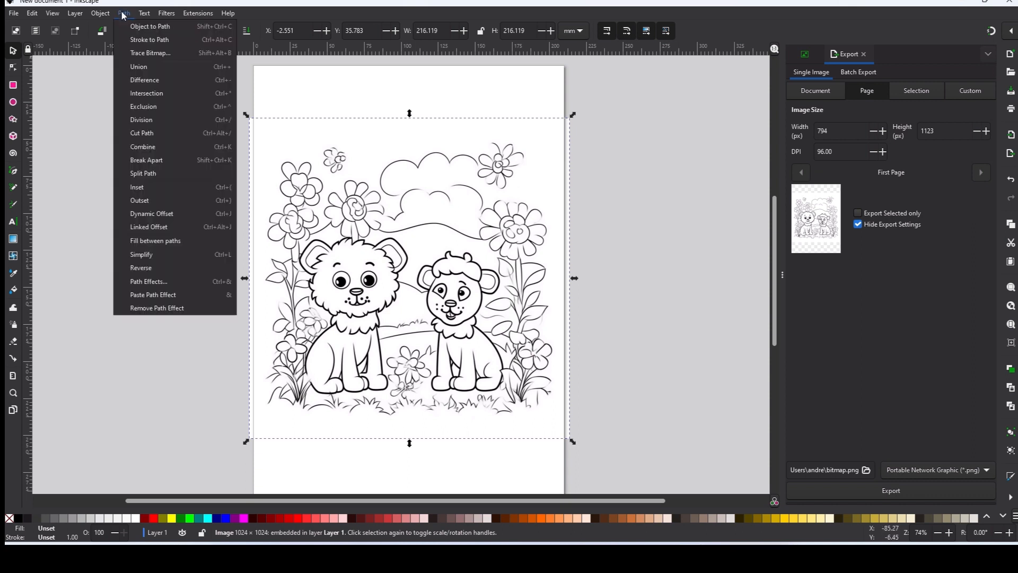
pyautogui.moveTo(150, 52)
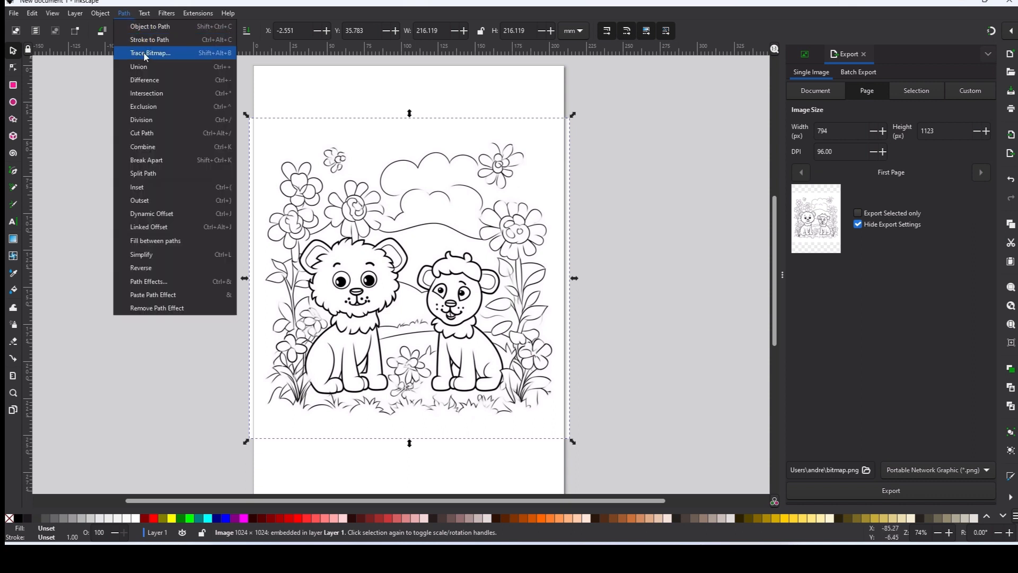
pyautogui.click(150, 53)
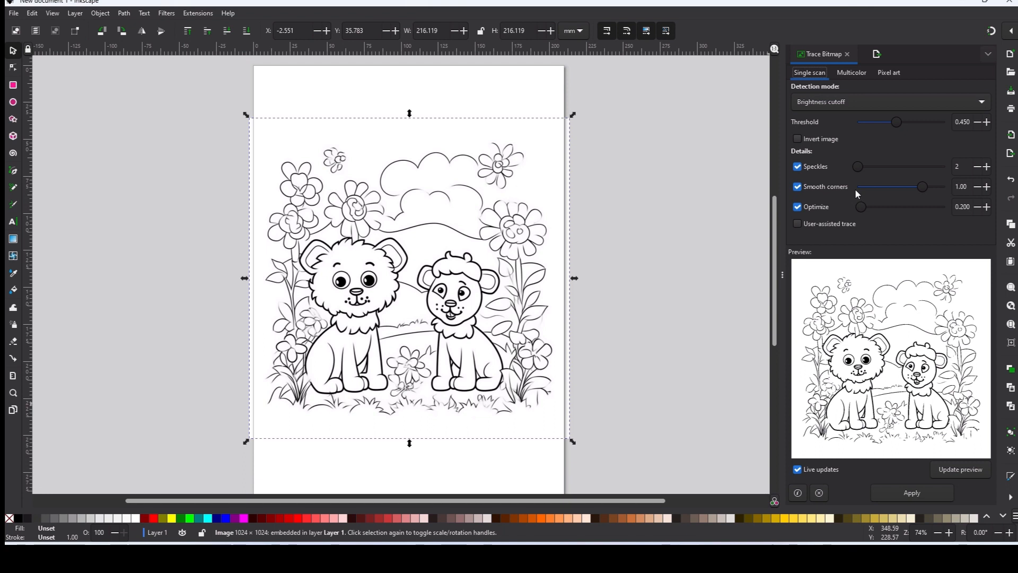
pyautogui.moveTo(814, 248)
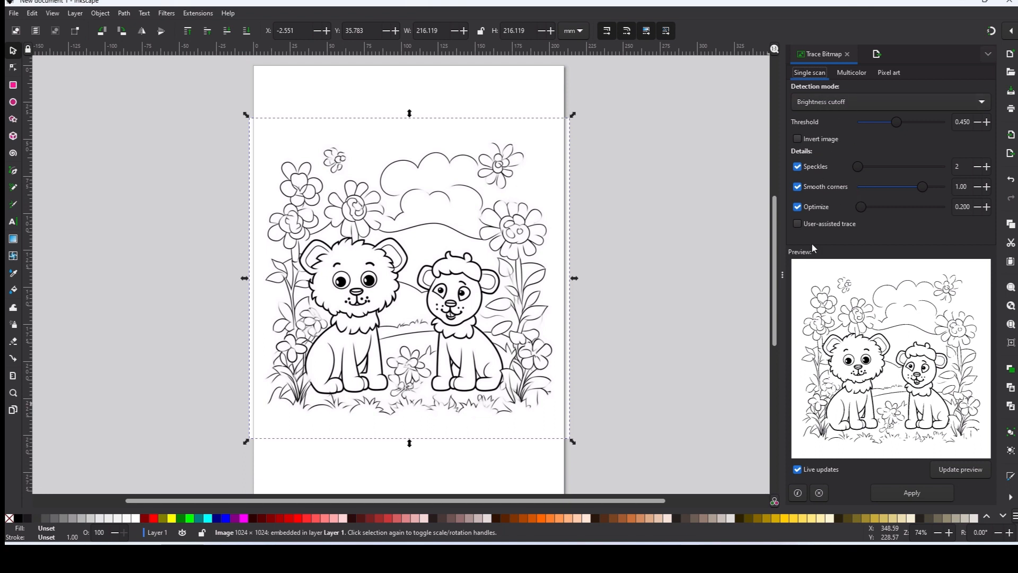
pyautogui.moveTo(841, 239)
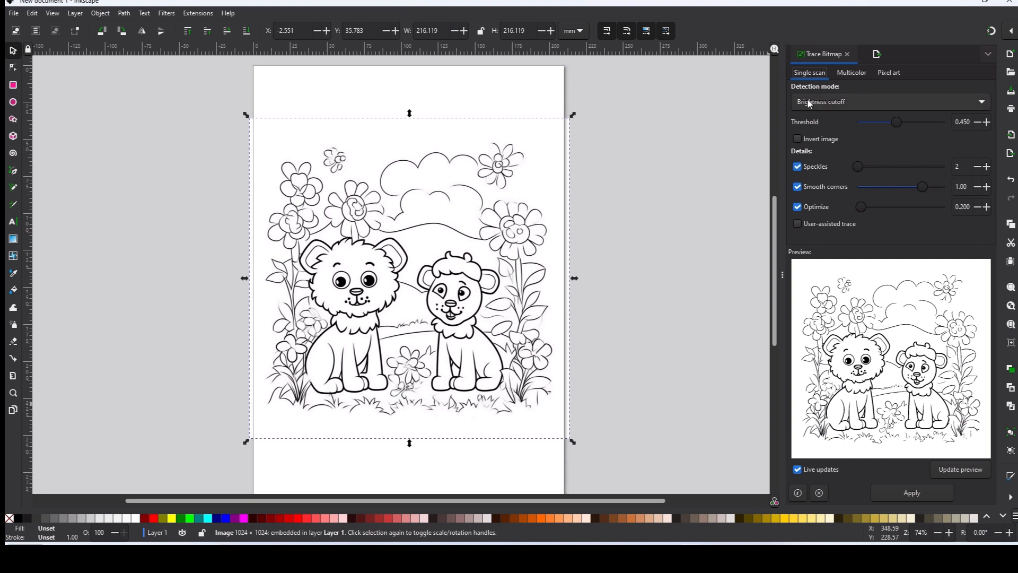
pyautogui.moveTo(803, 386)
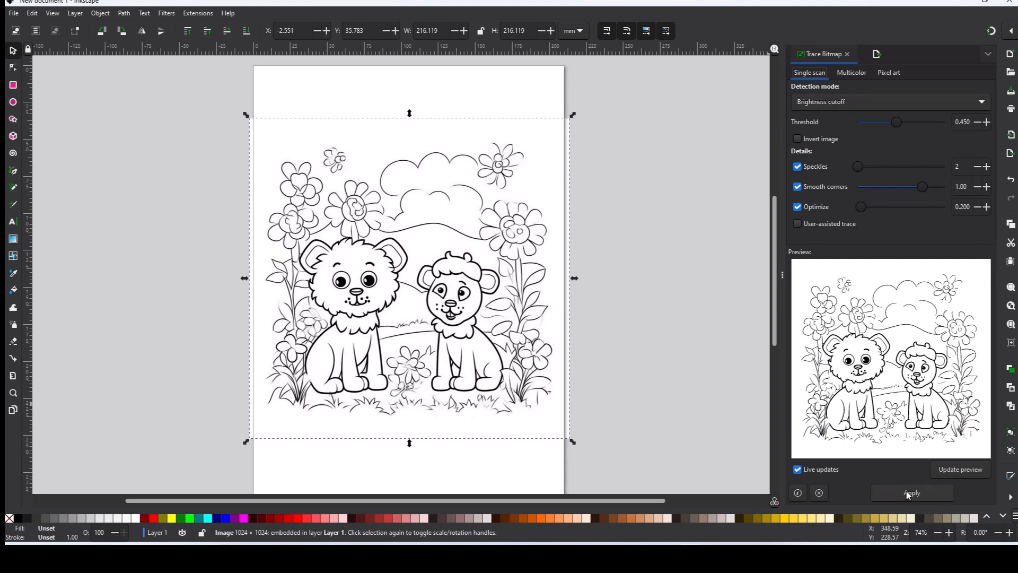
pyautogui.click(911, 492)
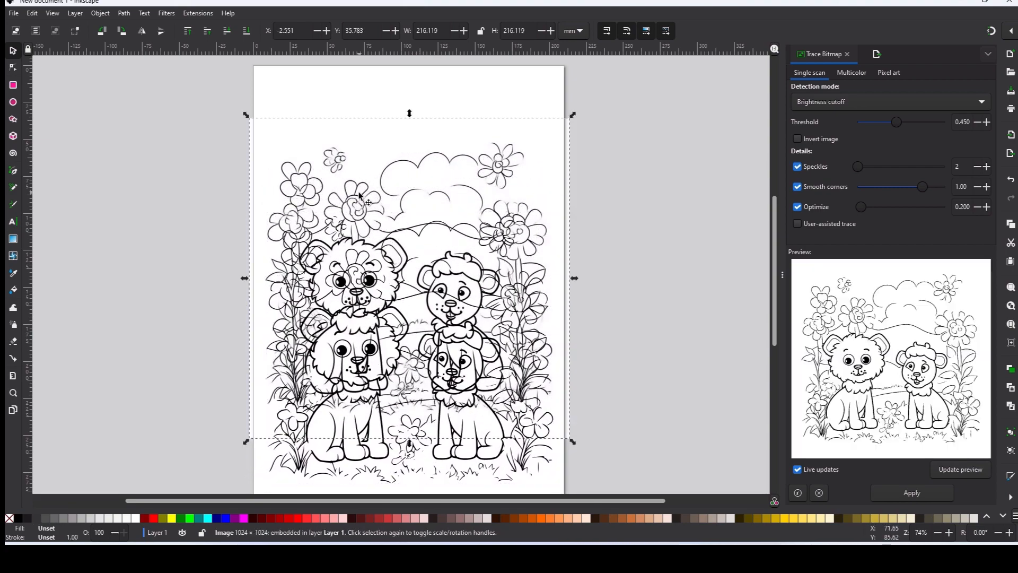
pyautogui.moveTo(437, 196)
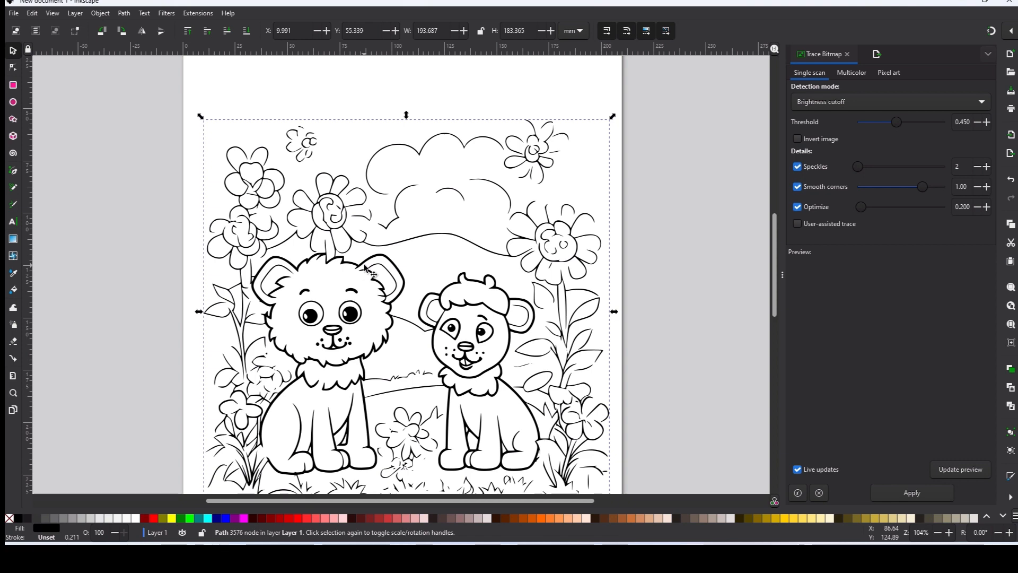
pyautogui.moveTo(357, 252)
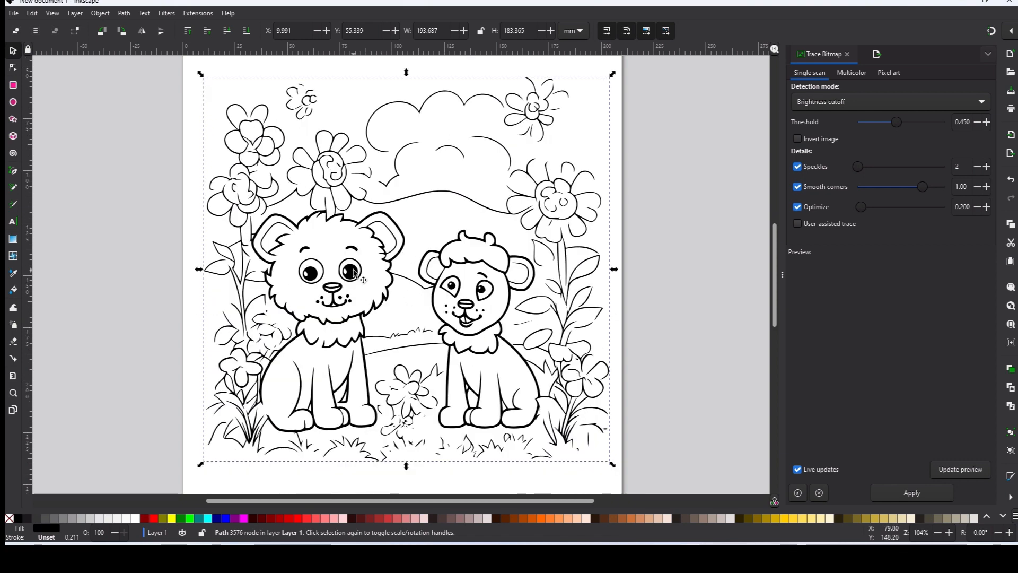
# Set the export format to Plain SVG in the export settings.
pyautogui.click(13, 13)
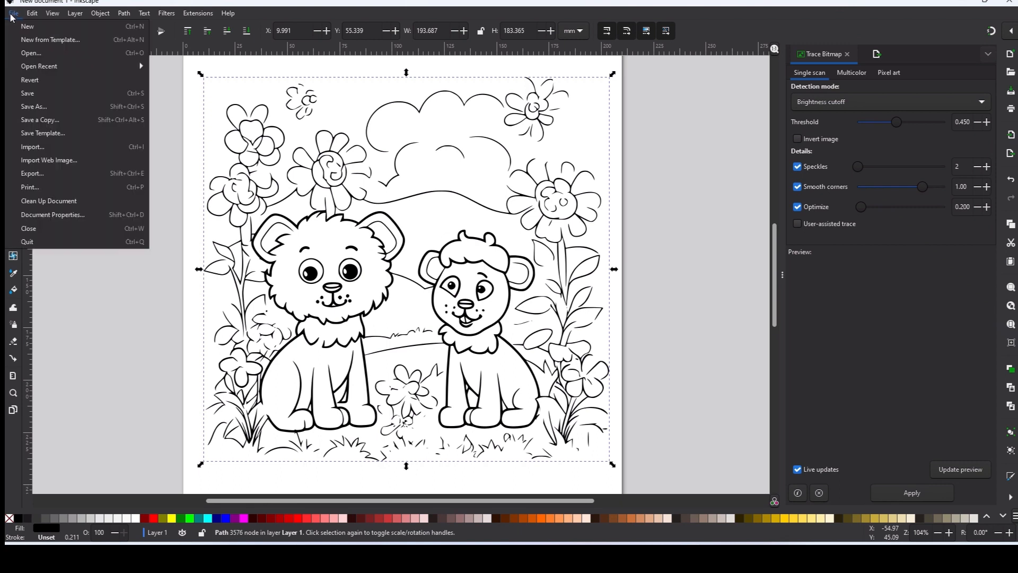
pyautogui.moveTo(32, 174)
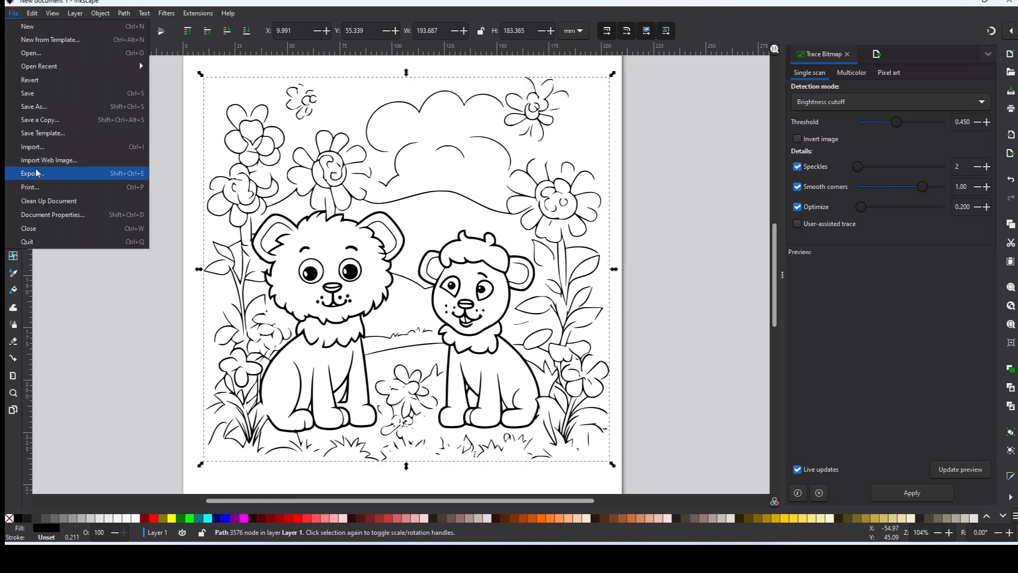
pyautogui.click(31, 173)
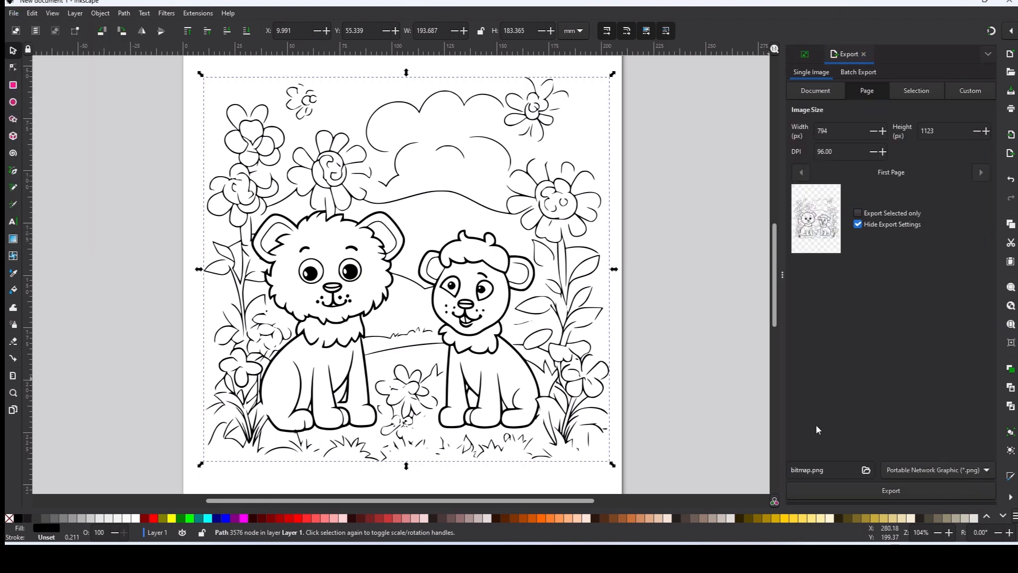
pyautogui.click(986, 469)
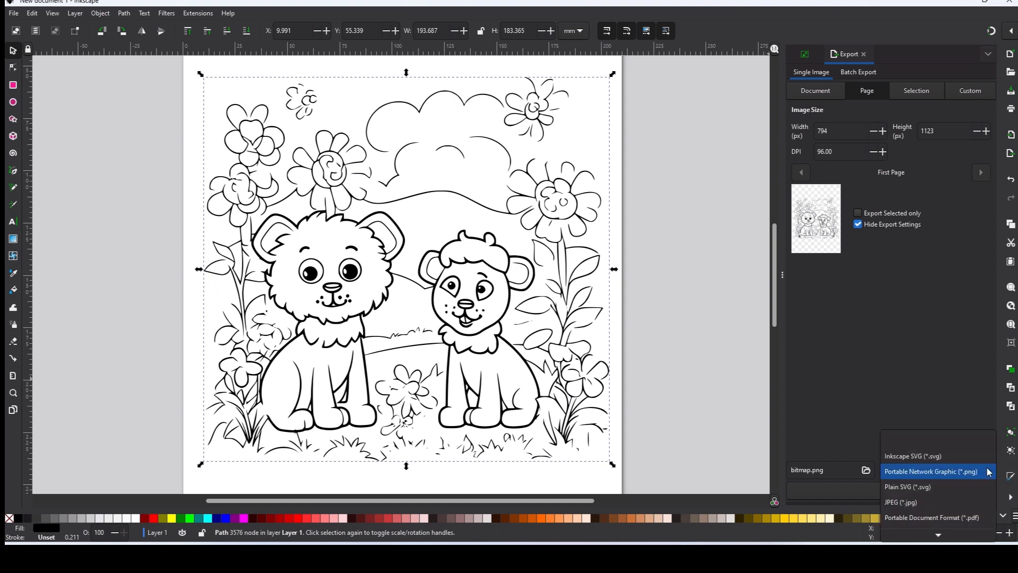
pyautogui.click(907, 486)
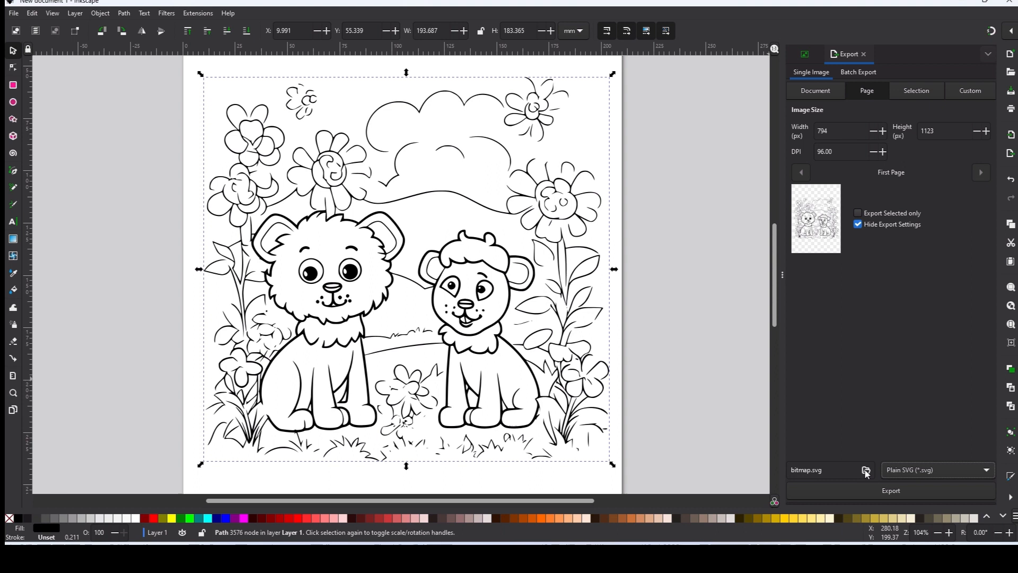
# Save the Plain SVG export as 'lion pals' in the vector tracing folder.
pyautogui.click(865, 469)
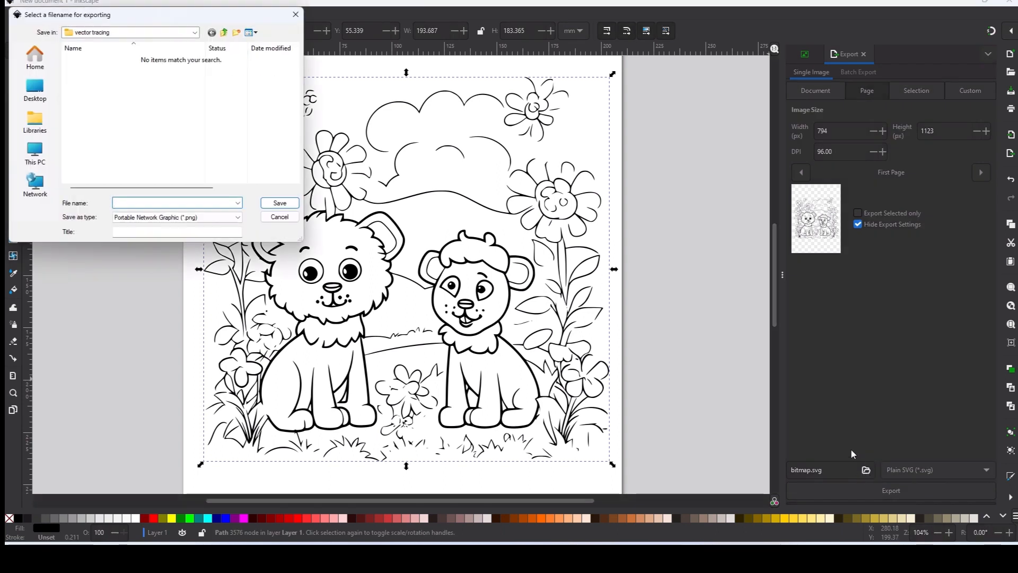
pyautogui.moveTo(165, 109)
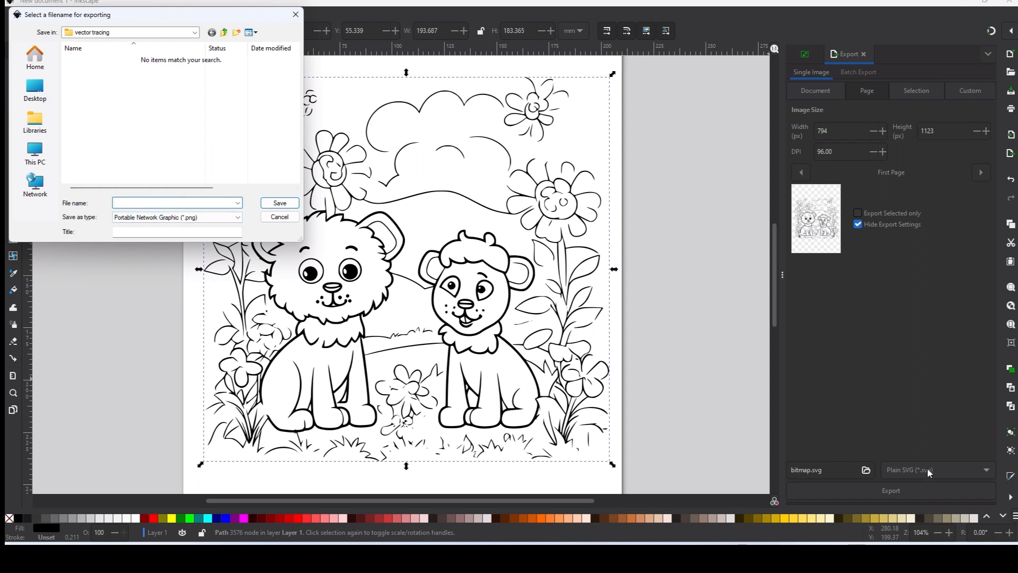
pyautogui.click(176, 202)
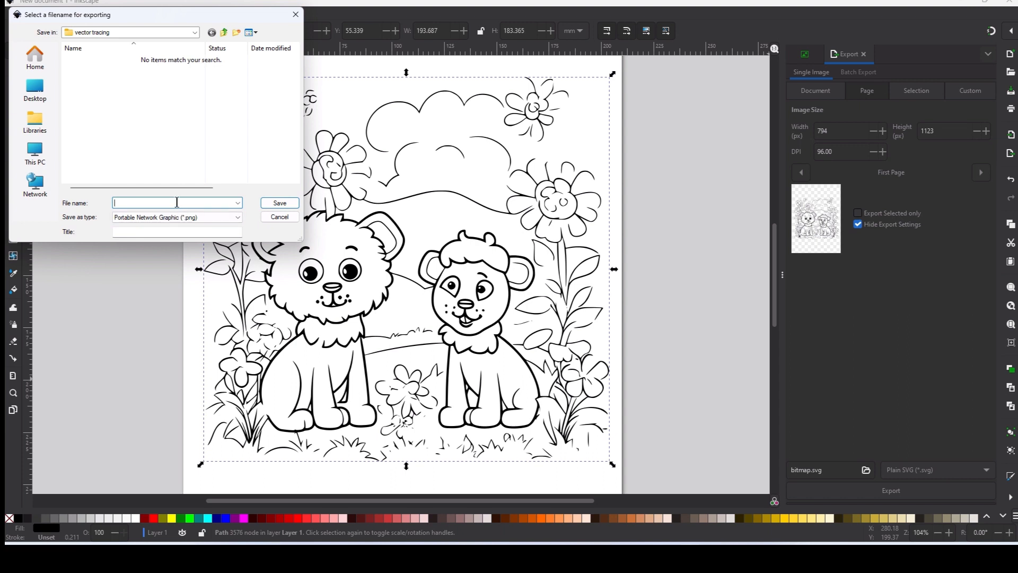
pyautogui.write('lion pal')
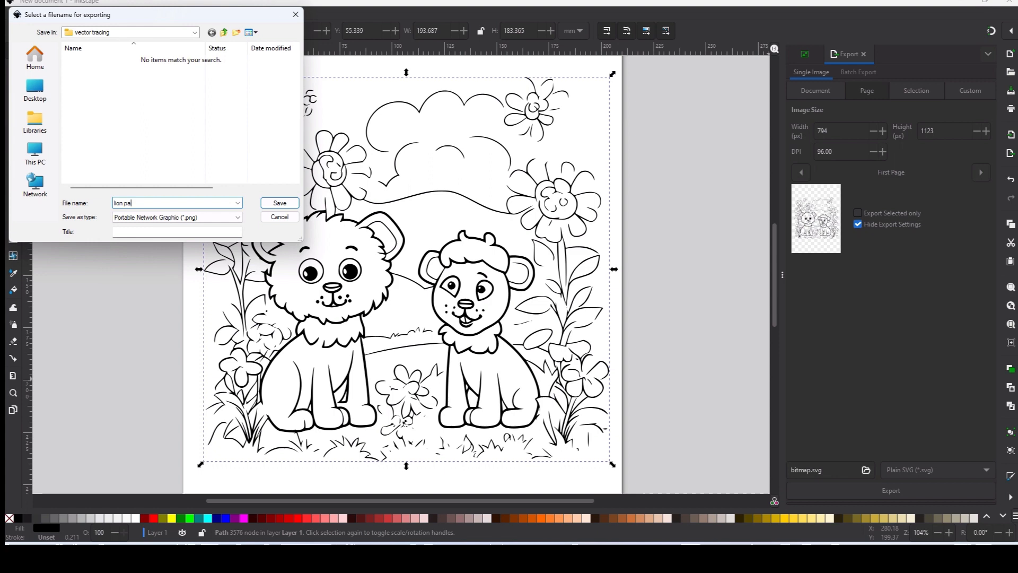
pyautogui.write('s')
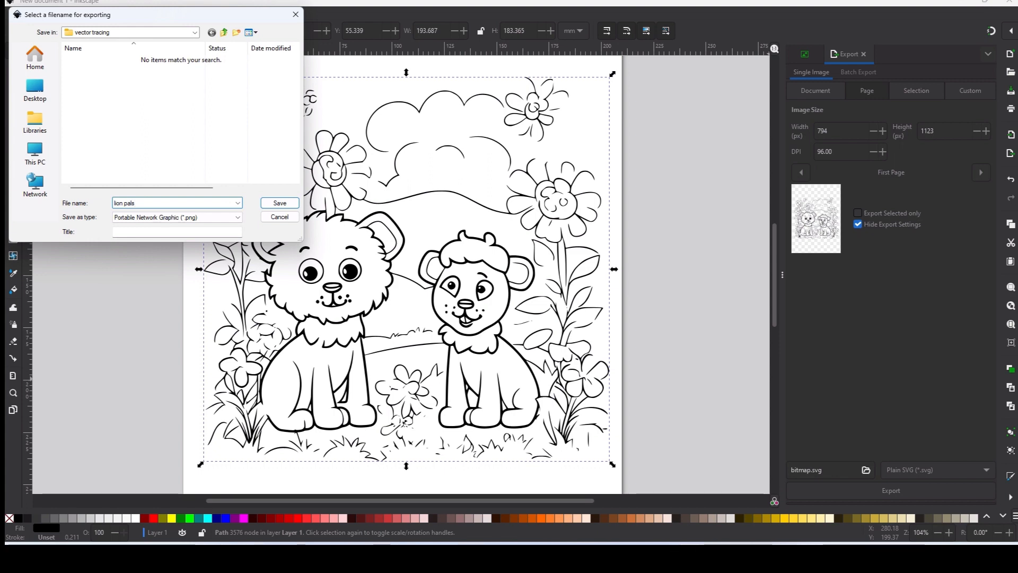
pyautogui.click(279, 203)
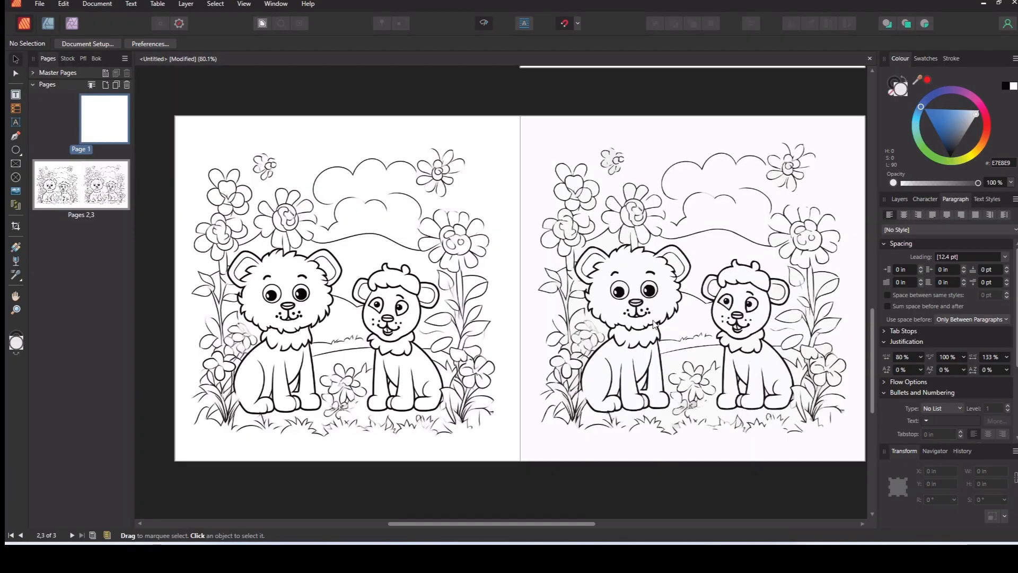
# Put the lion cubs SVG on Page 1, then zoom in and select it to inspect the linework.
pyautogui.click(104, 118)
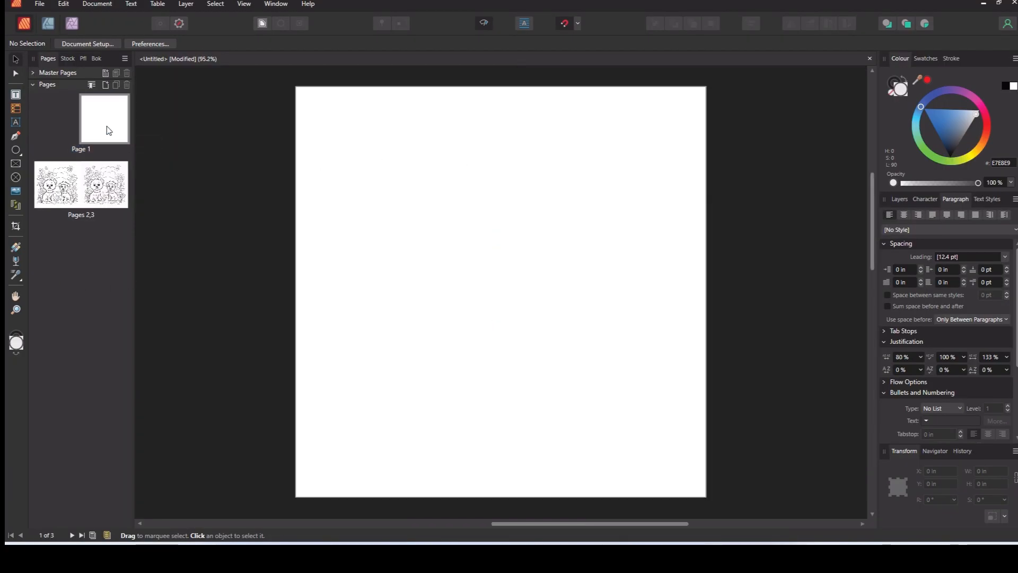
pyautogui.moveTo(116, 132)
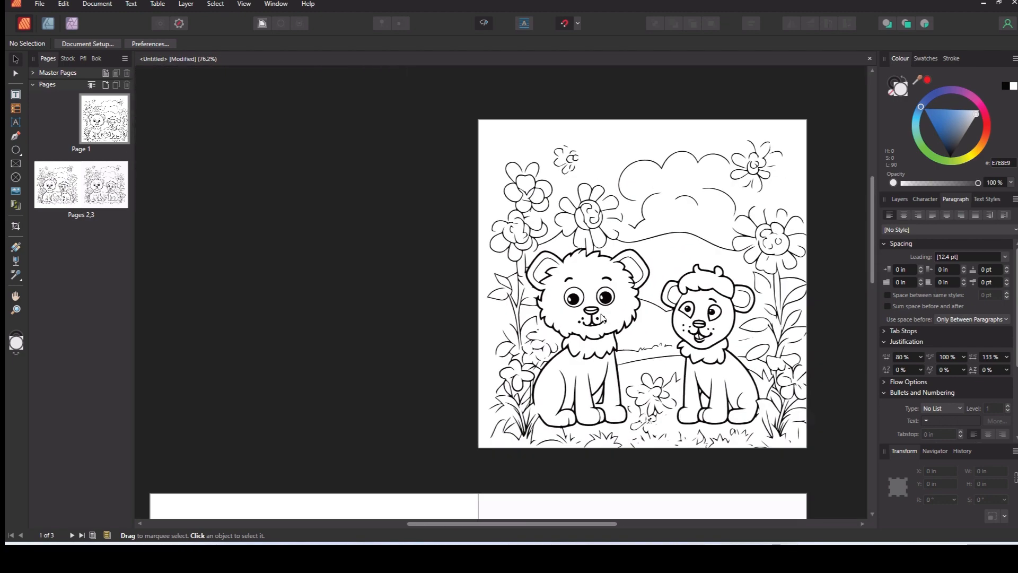
pyautogui.scroll(-3)
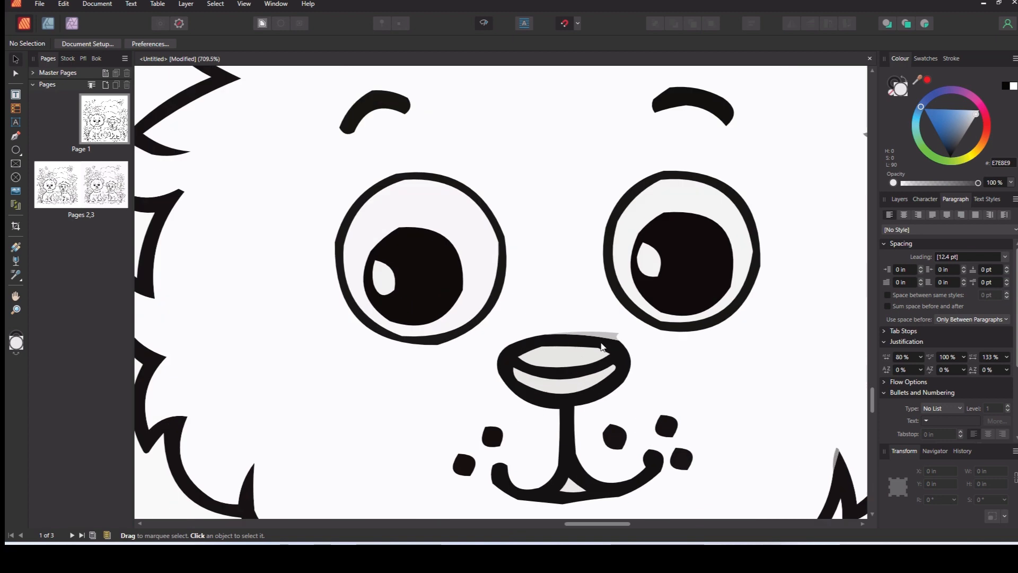
pyautogui.moveTo(590, 349)
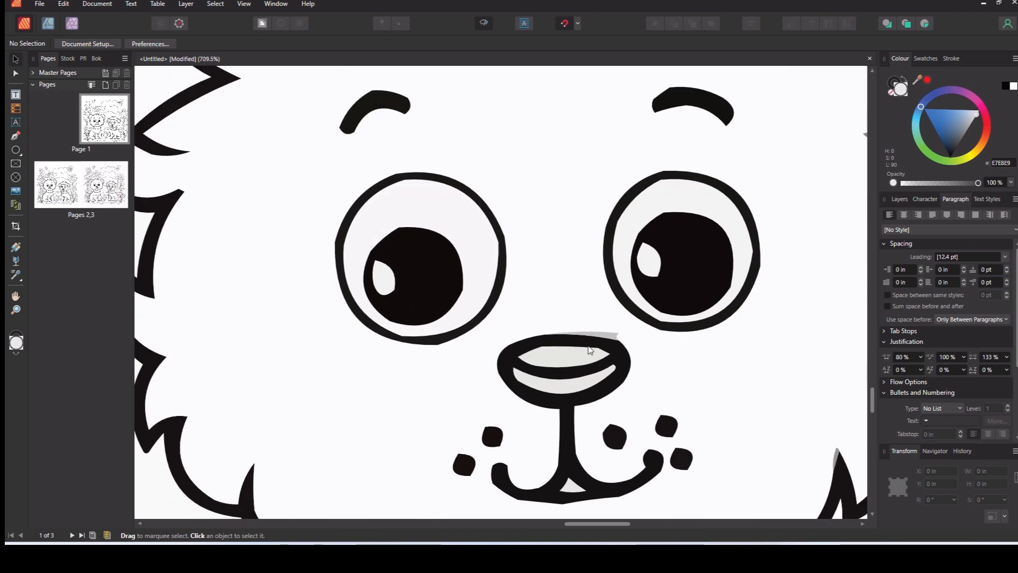
pyautogui.moveTo(609, 338)
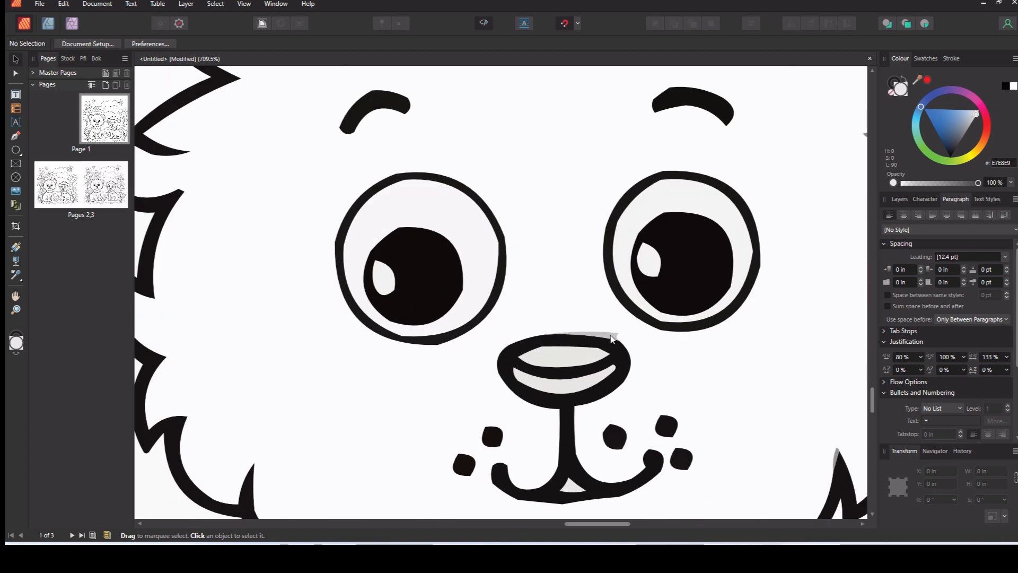
pyautogui.click(610, 338)
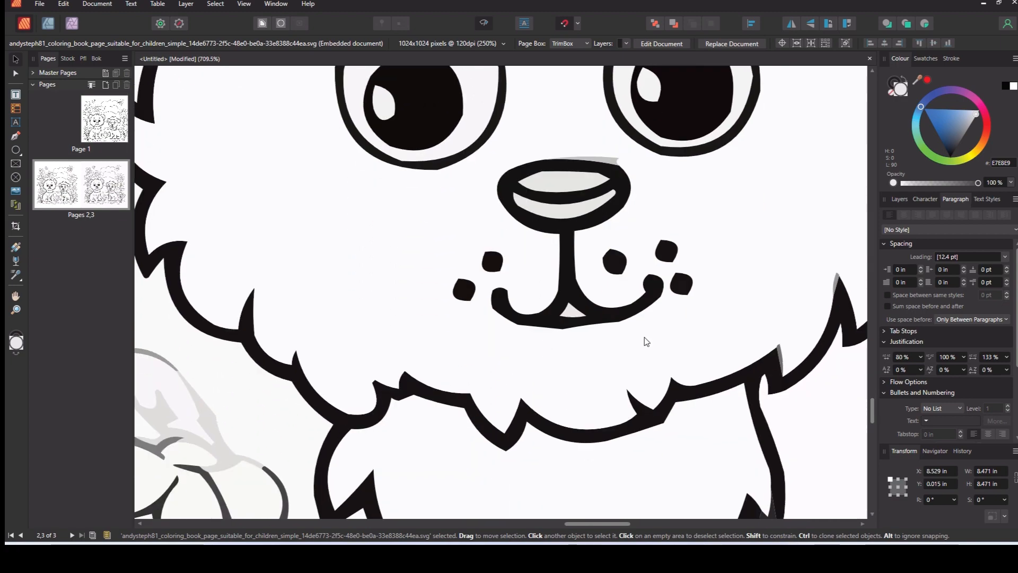